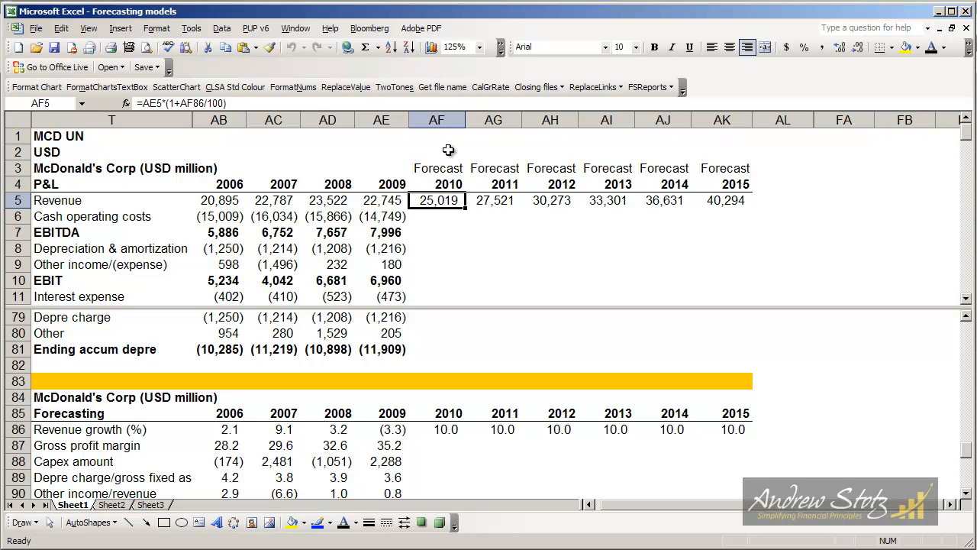
mouse_move(216, 411)
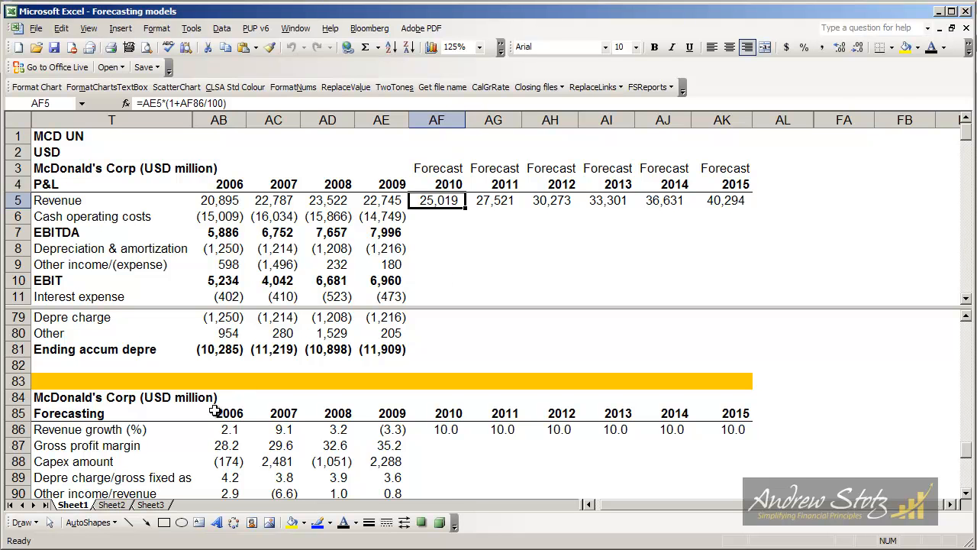
Review the 2007 and 2009 margin formulas, then carry the 35.2 margin across 2010–2015.
left_click(382, 445)
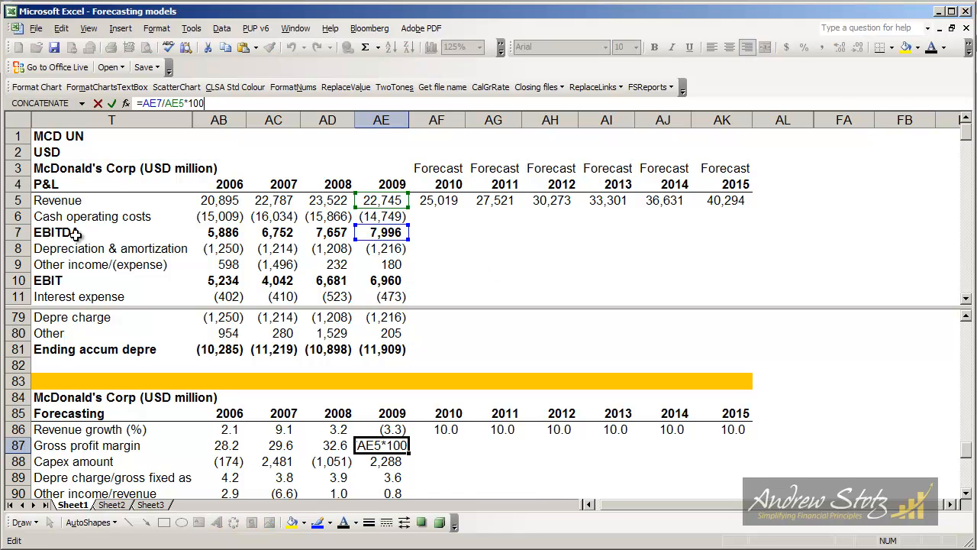
mouse_move(459, 345)
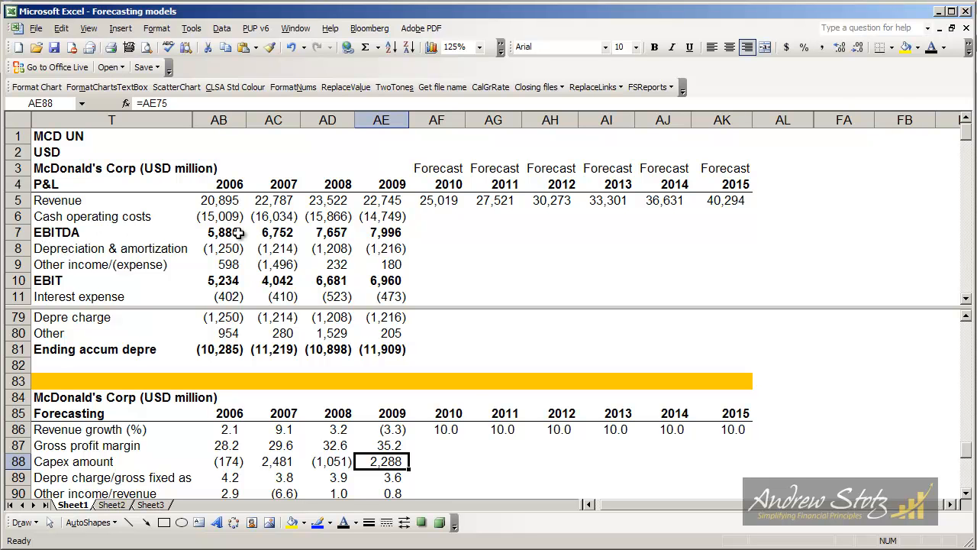
mouse_move(403, 248)
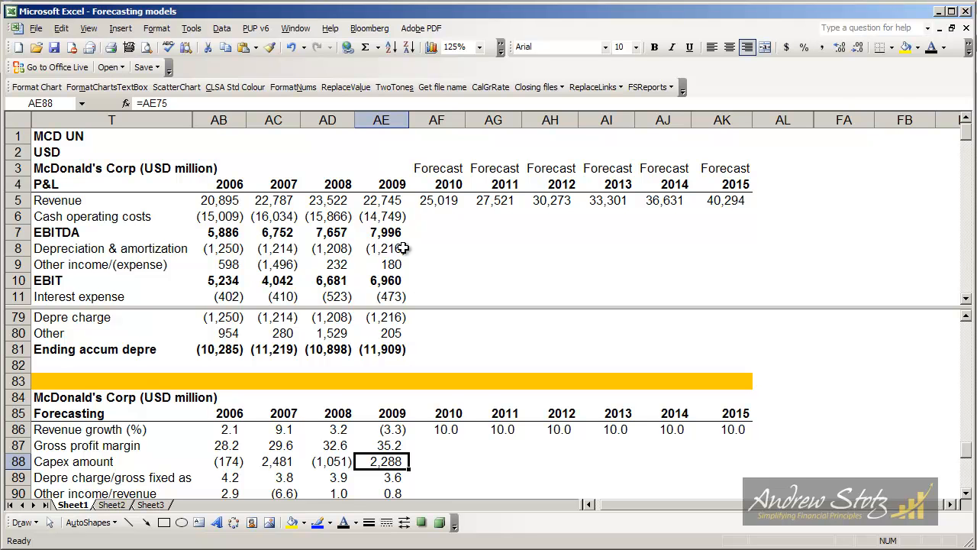
left_click(381, 445)
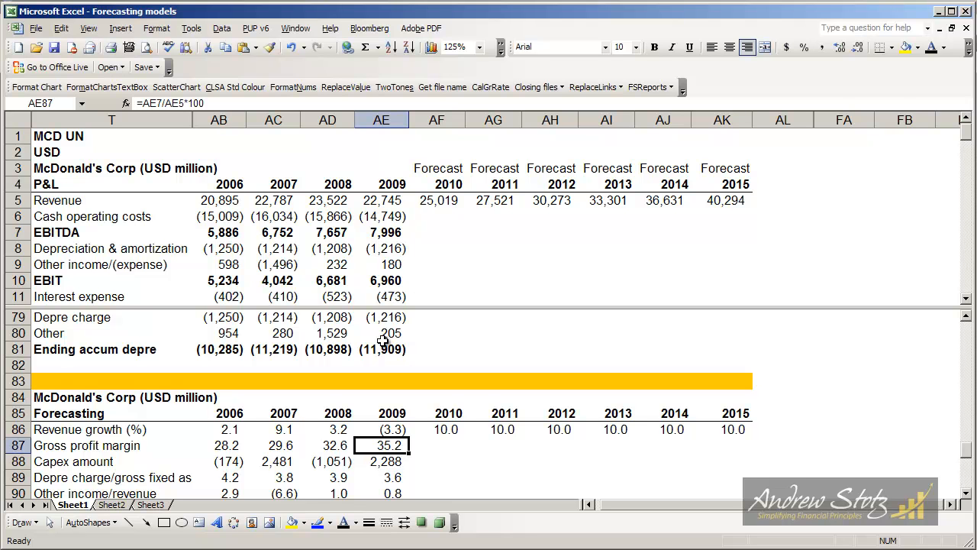
left_click(272, 445)
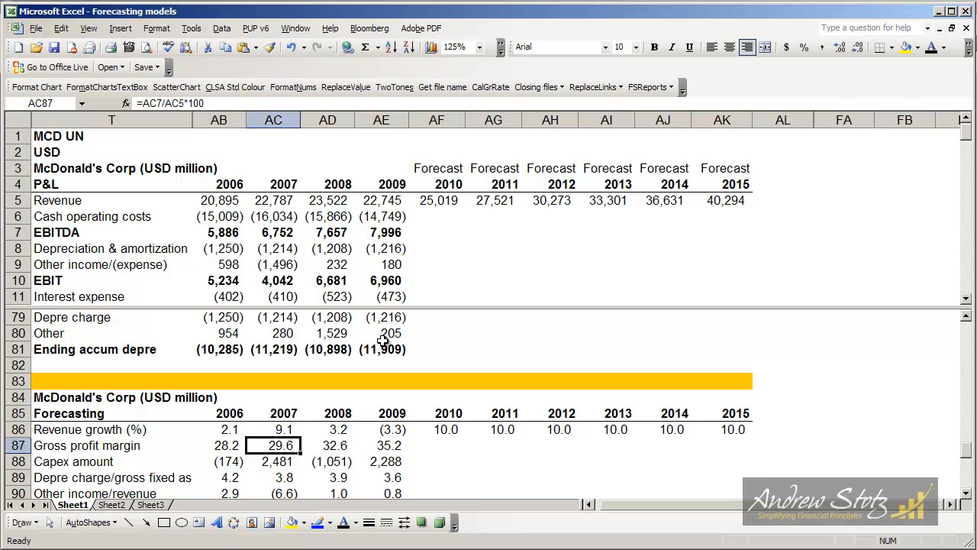
left_click(391, 445)
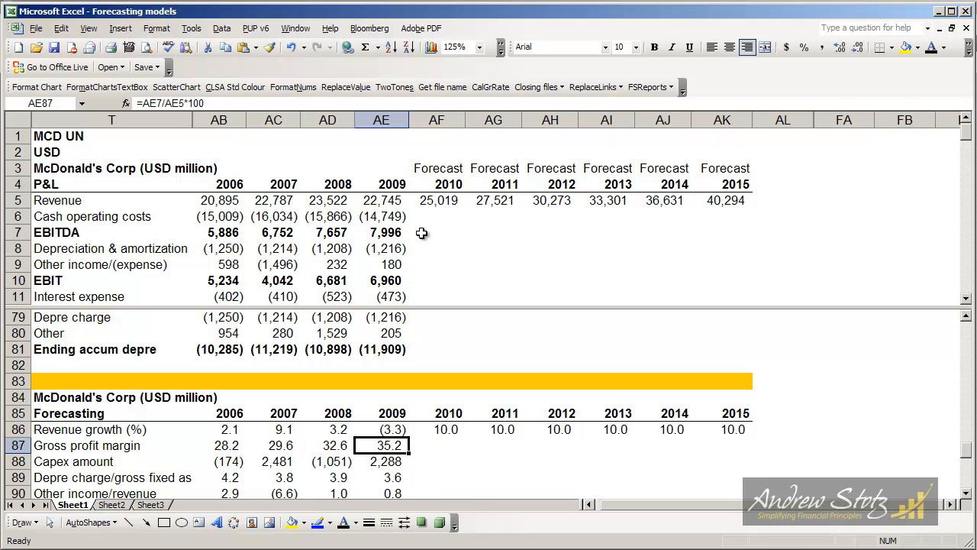
left_click_drag(407, 445, 750, 445)
type("=AE87")
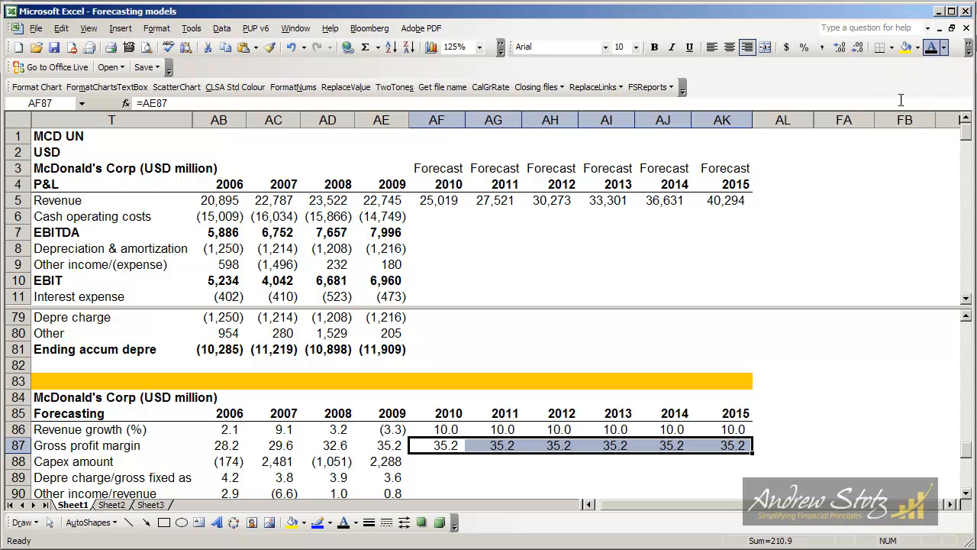
left_click(446, 444)
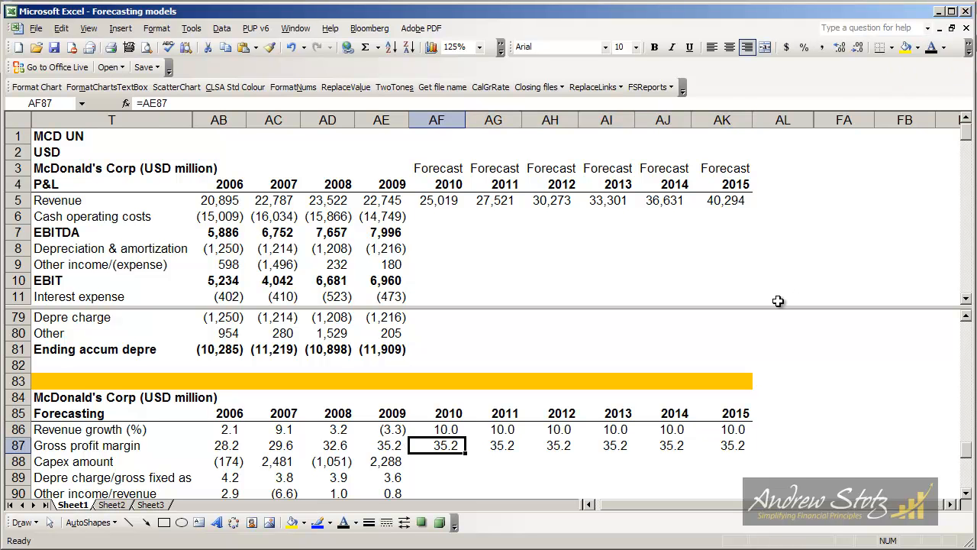
mouse_move(749, 297)
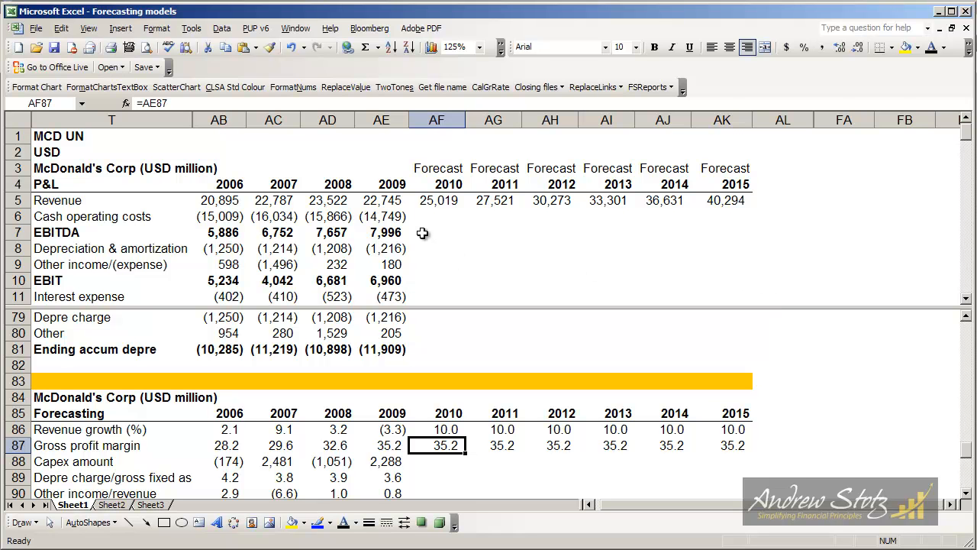
Start the 2010 EBITDA formula in AF7 as margin divided by 100 times revenue.
left_click(436, 232)
type("=AF87/100*AF5")
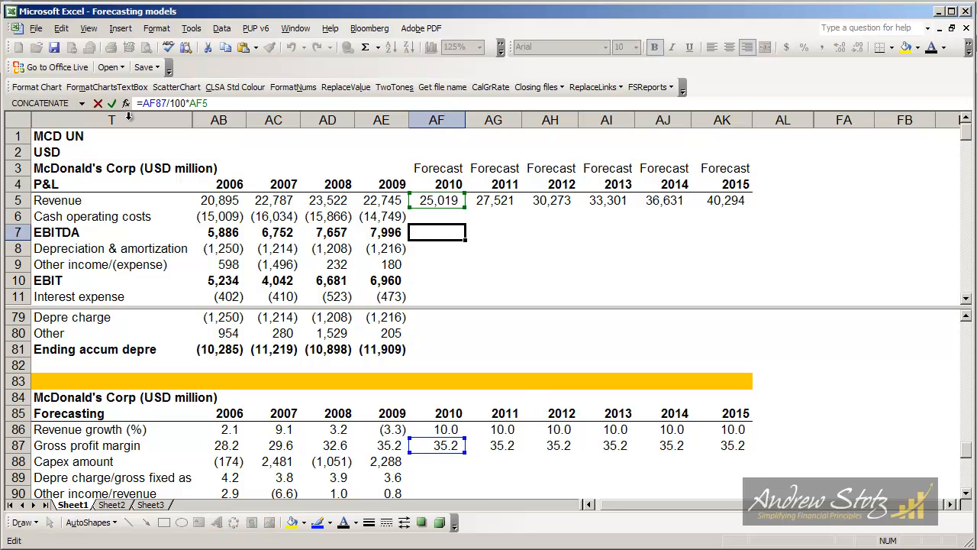
mouse_move(286, 458)
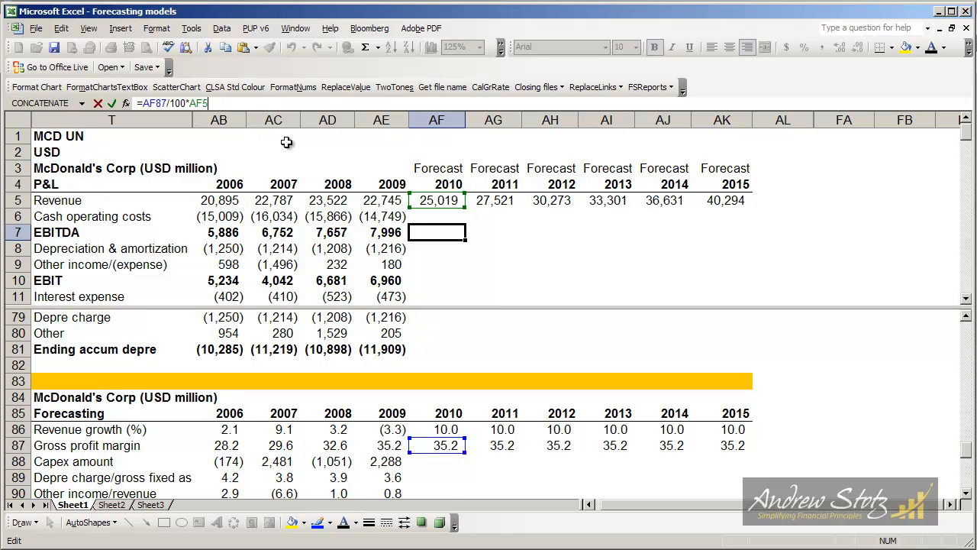
mouse_move(414, 204)
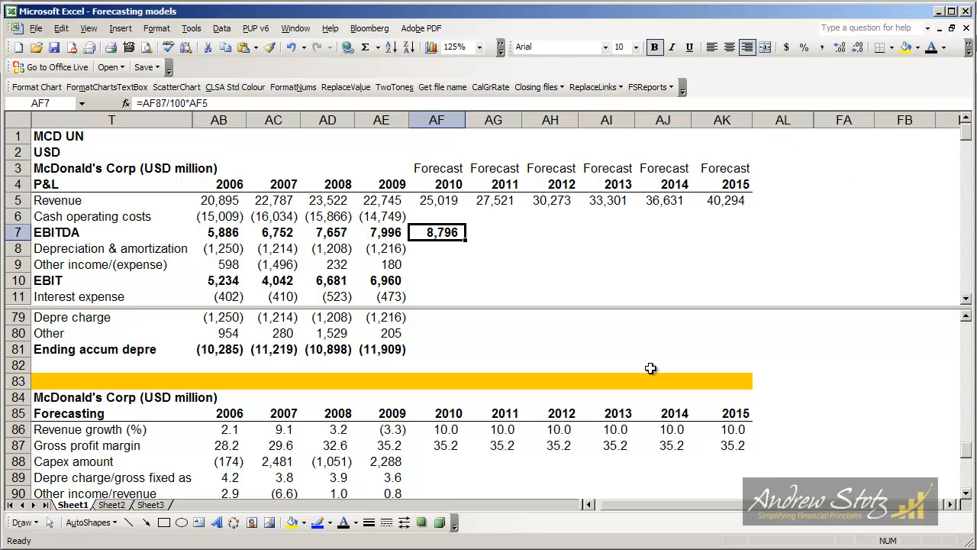
mouse_move(569, 409)
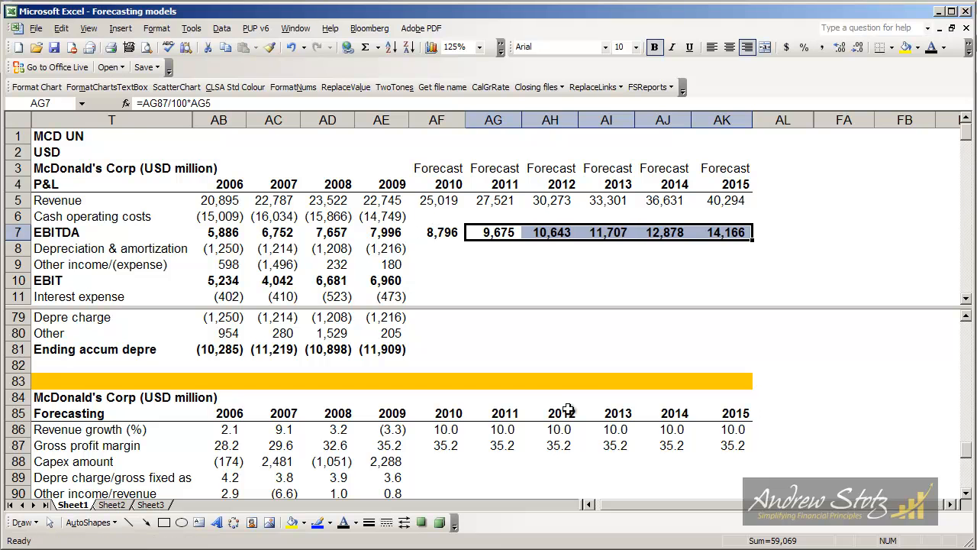
Enter and check the 2010 cash operating costs formula =AF7-AF5.
left_click(435, 216)
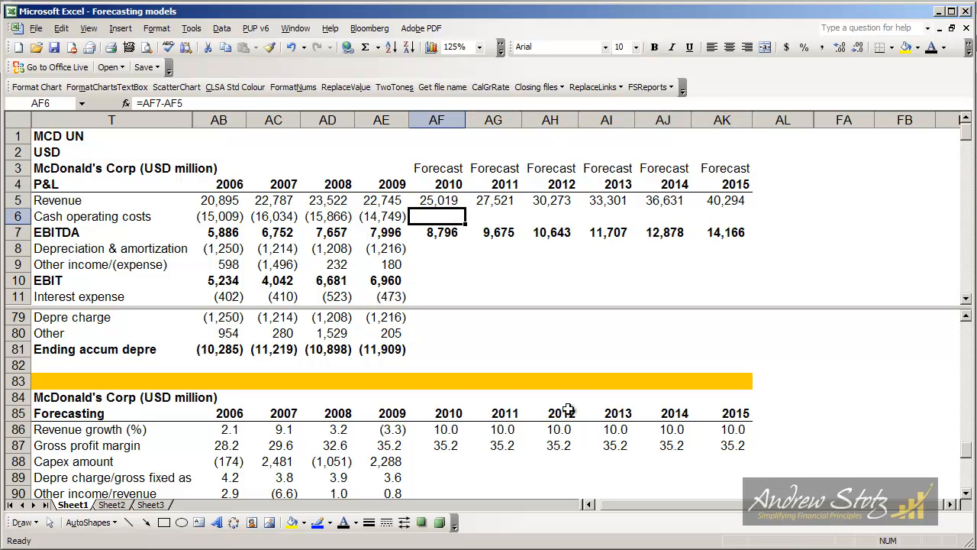
mouse_move(578, 424)
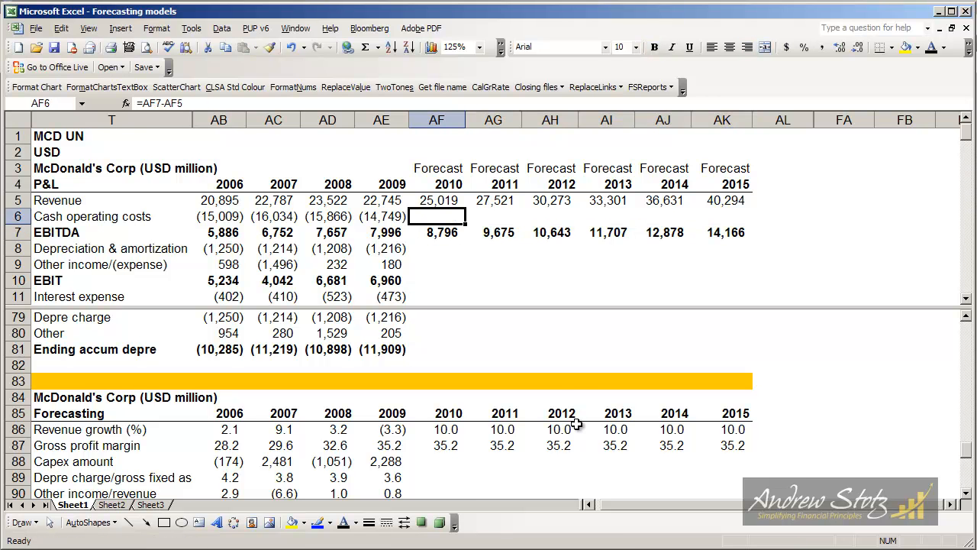
mouse_move(525, 418)
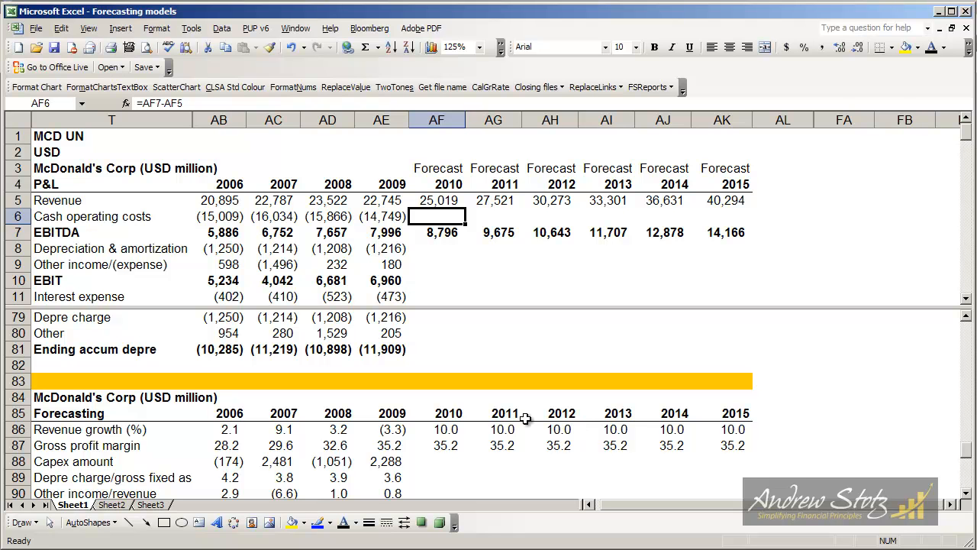
double_click(437, 216)
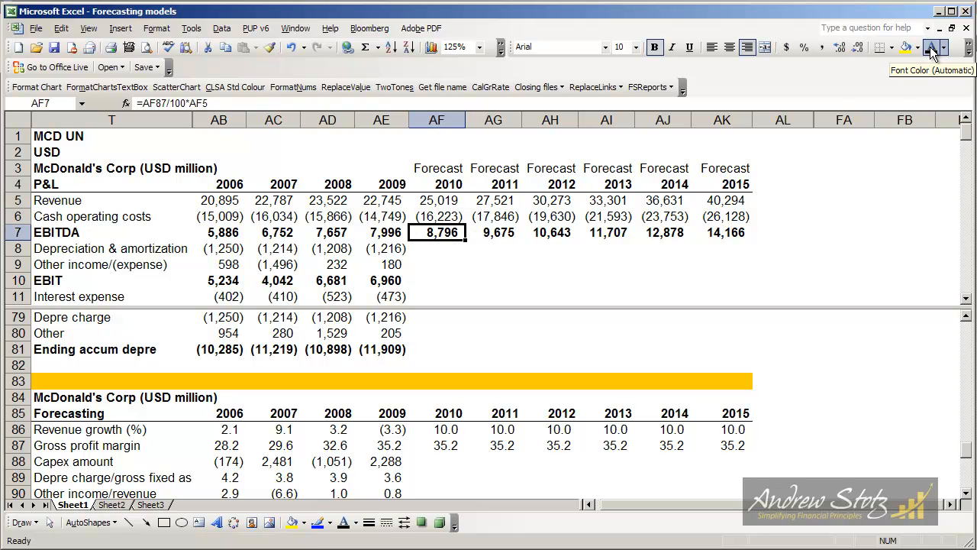
left_click(437, 216)
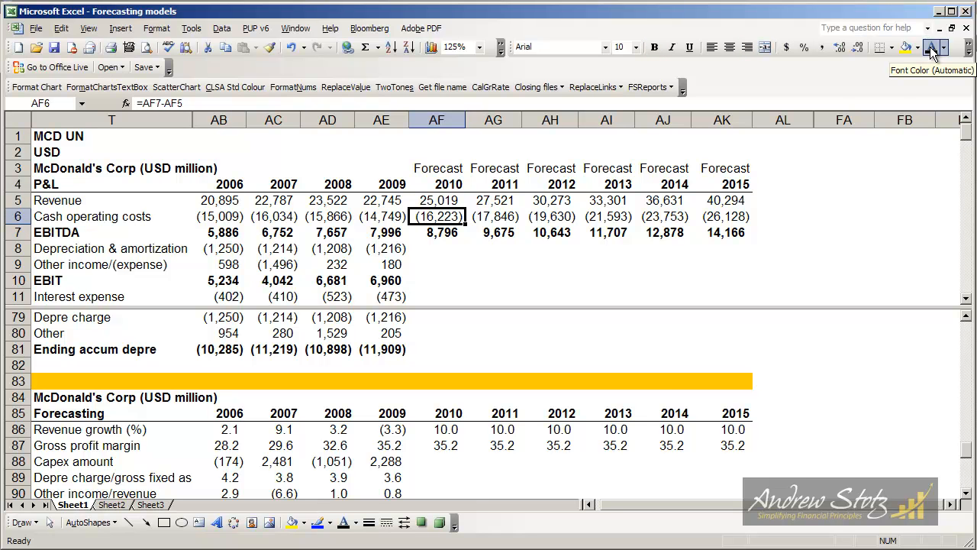
mouse_move(935, 54)
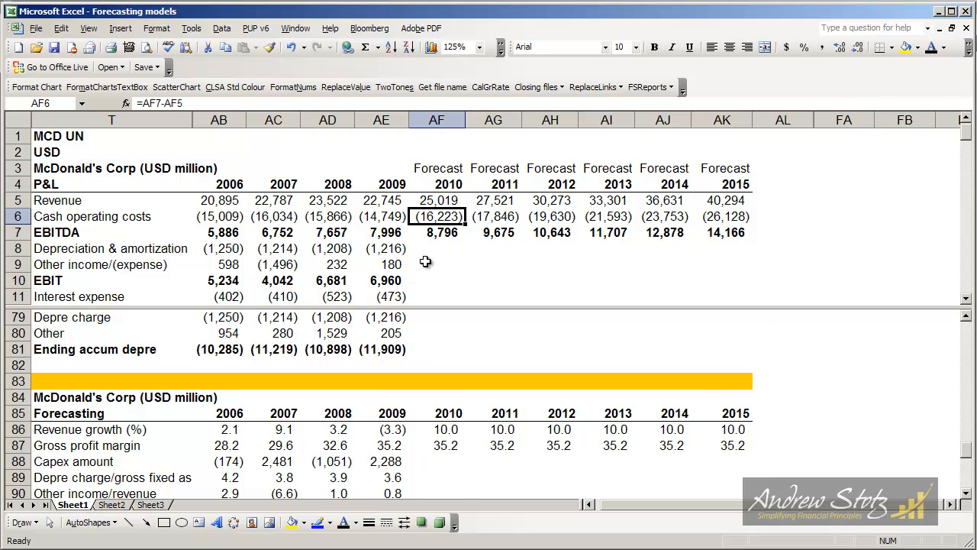
left_click(437, 248)
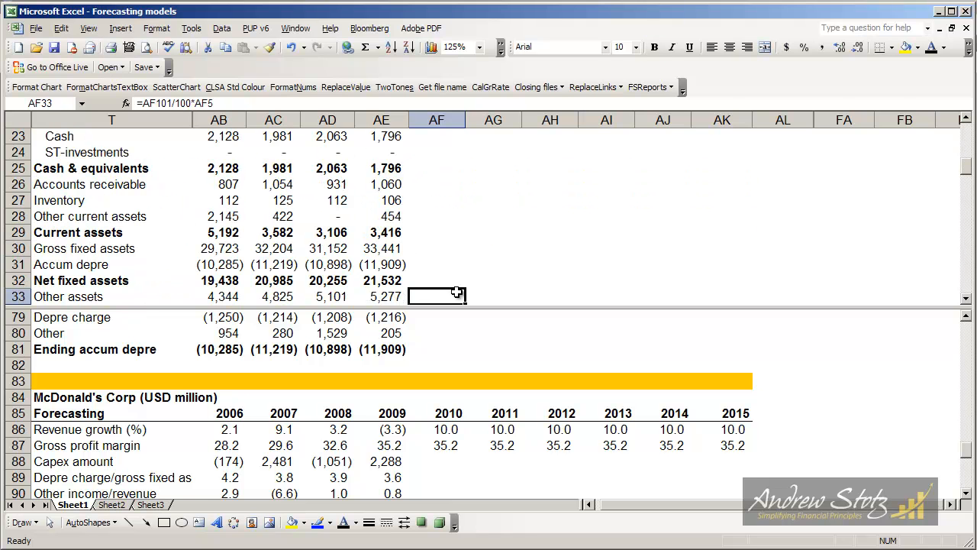
left_click(436, 264)
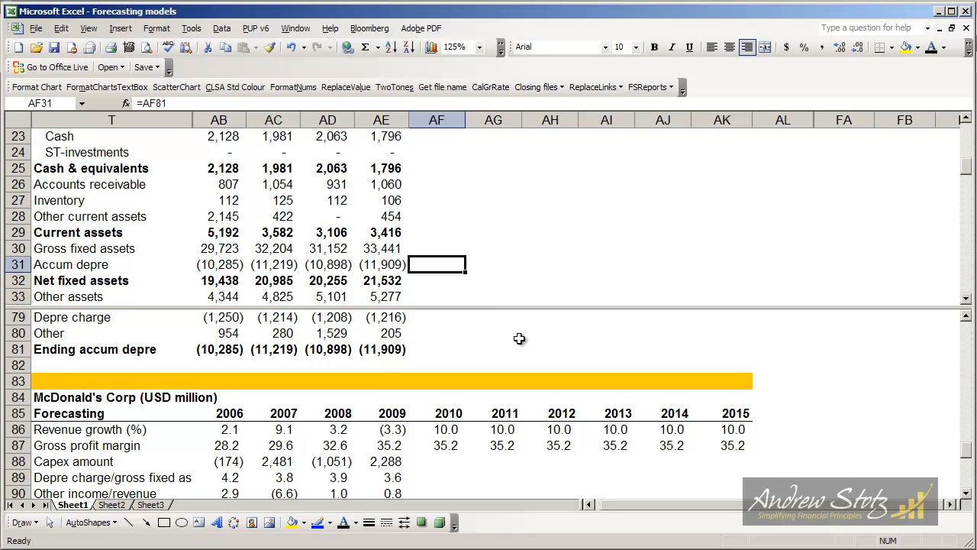
left_click(381, 264)
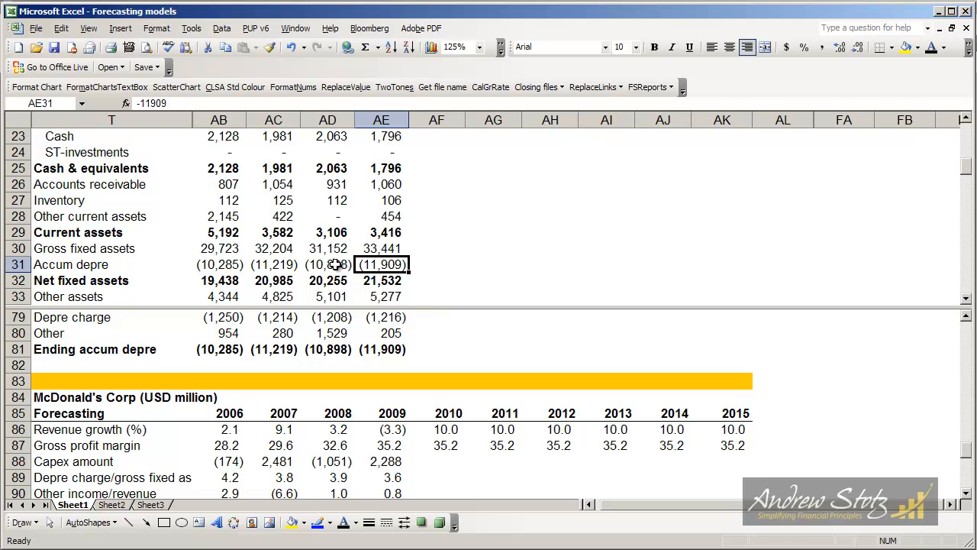
left_click(328, 265)
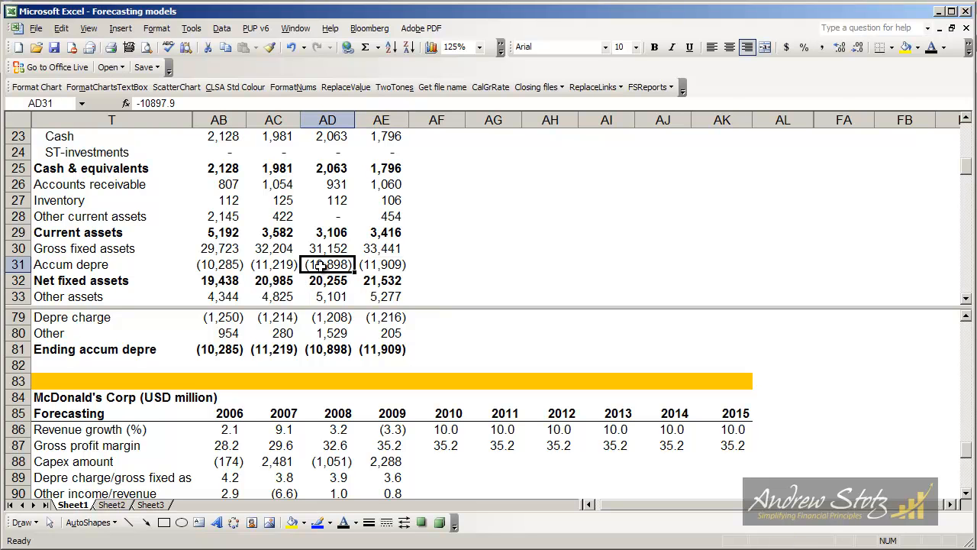
left_click_drag(327, 264, 381, 264)
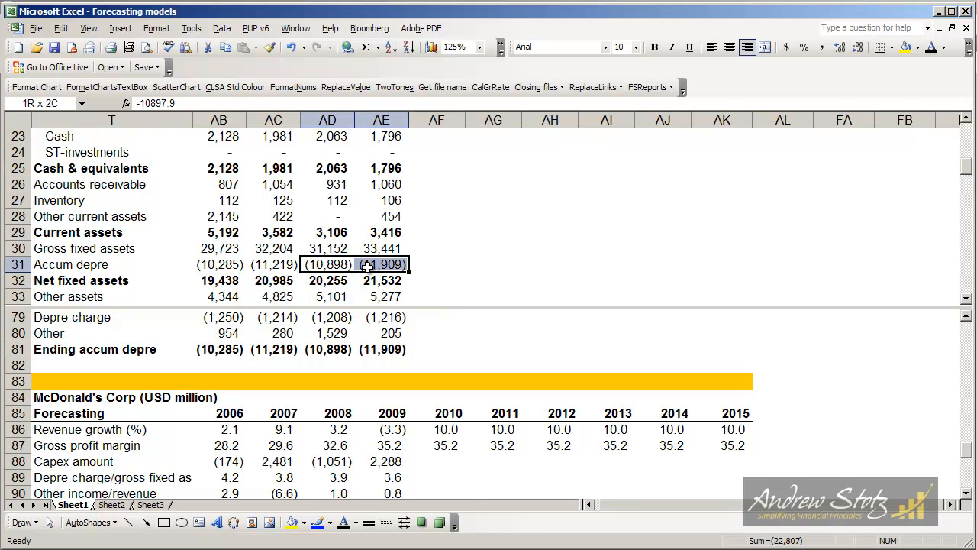
left_click(327, 264)
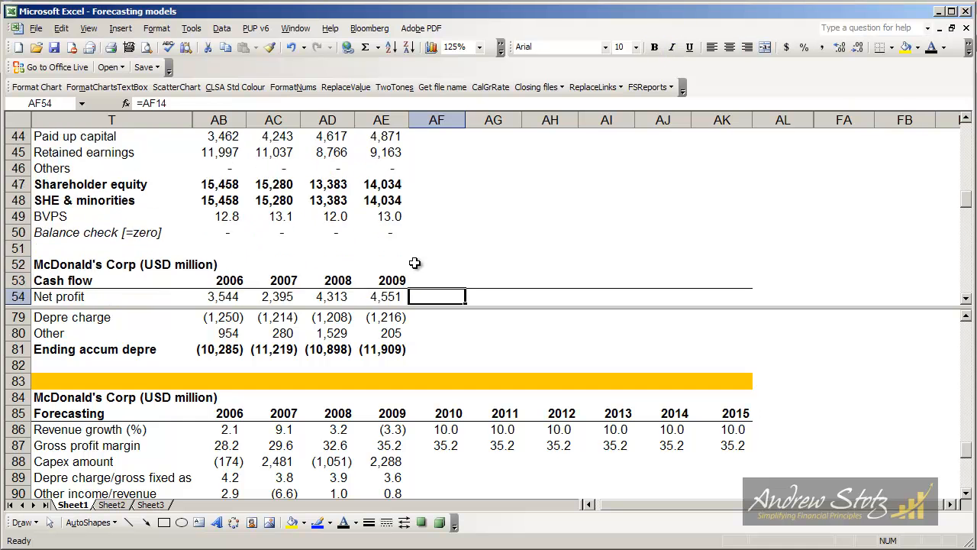
scroll("down", 3)
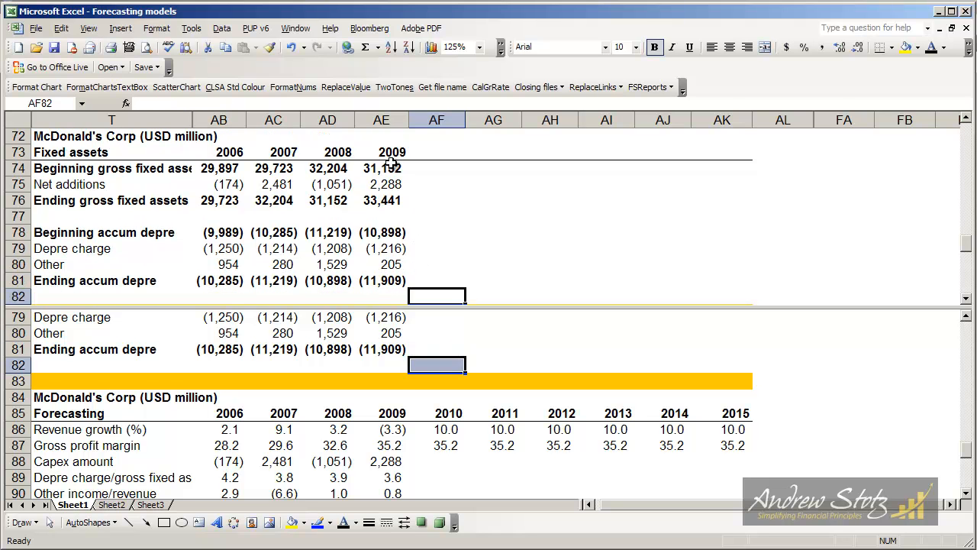
left_click(381, 167)
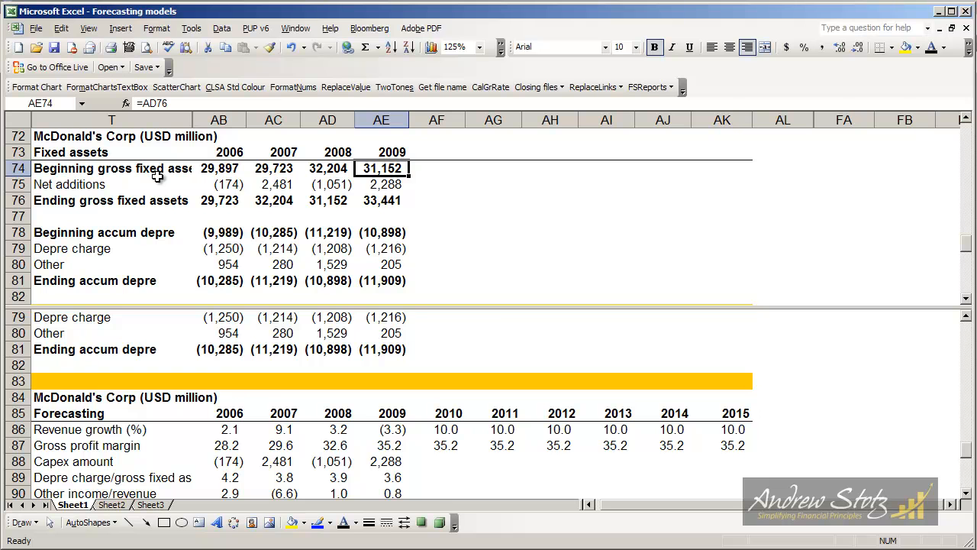
mouse_move(158, 181)
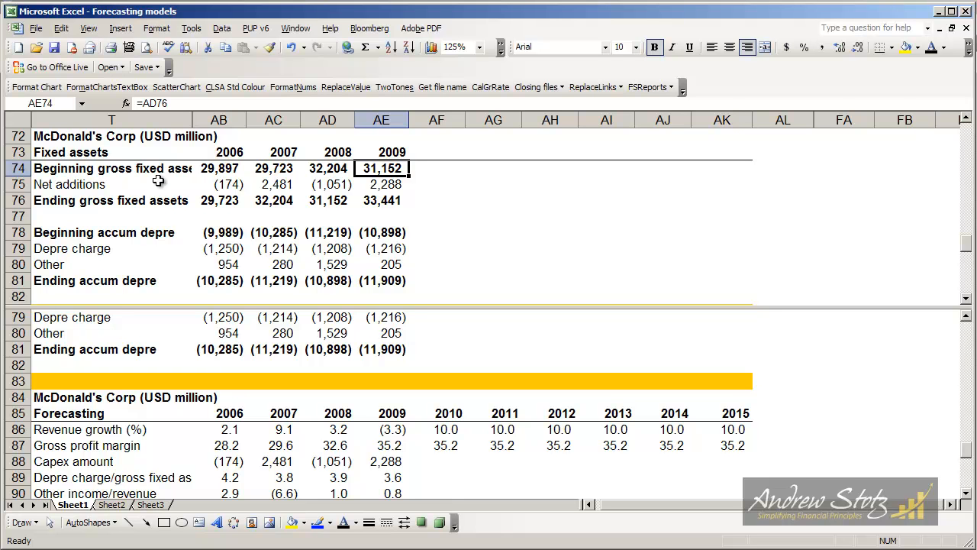
mouse_move(388, 168)
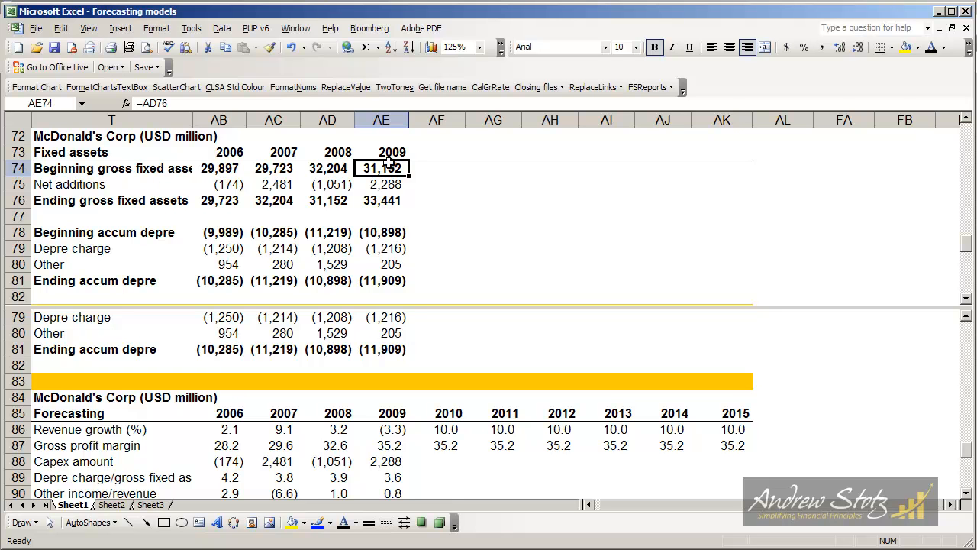
mouse_move(385, 175)
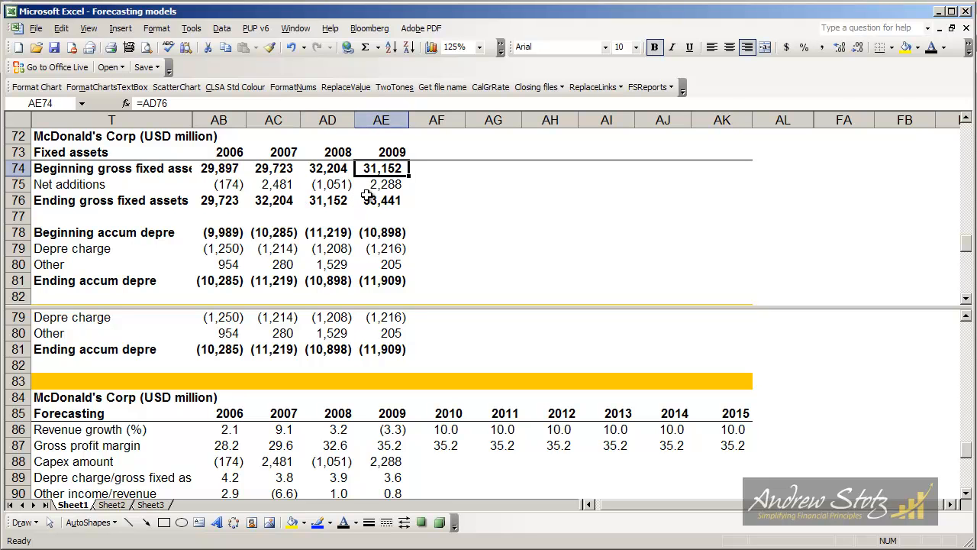
left_click(381, 184)
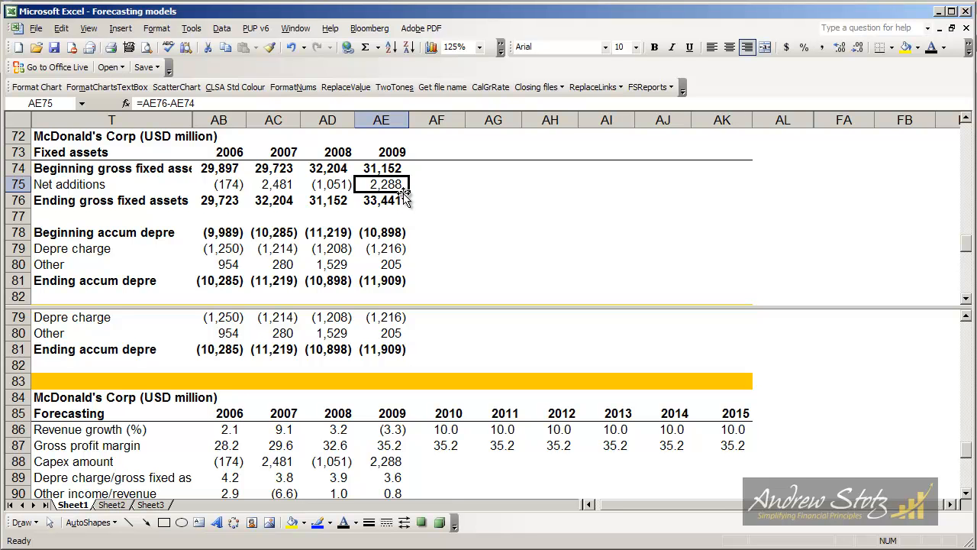
mouse_move(397, 200)
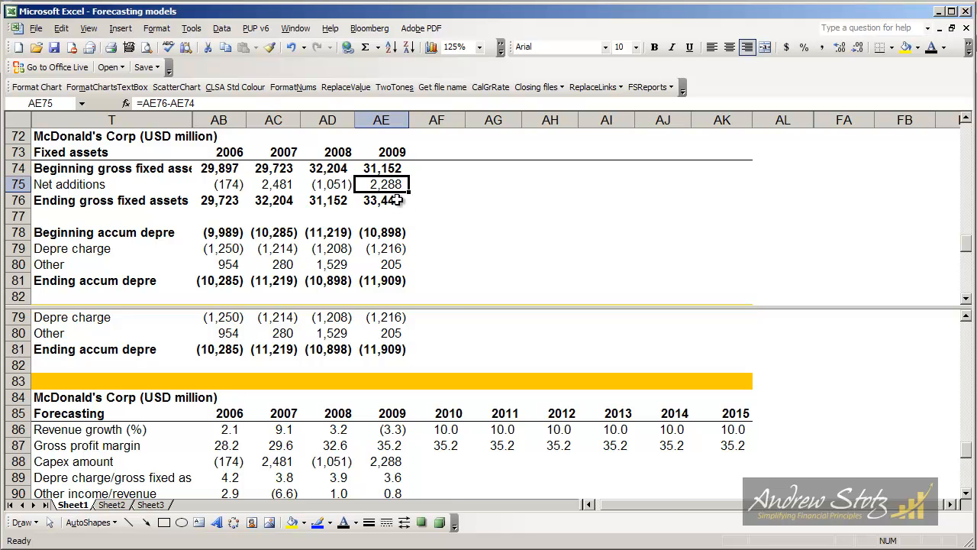
left_click(380, 200)
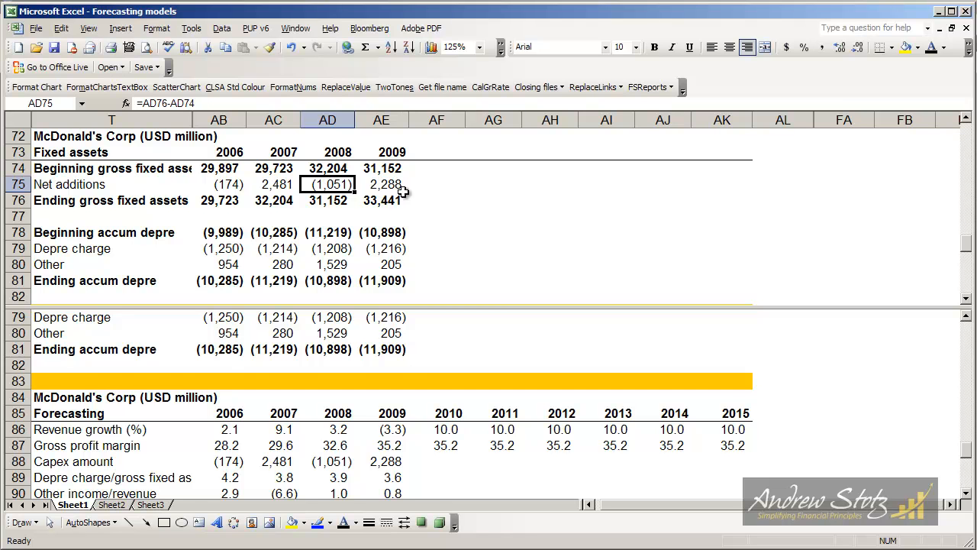
mouse_move(110, 183)
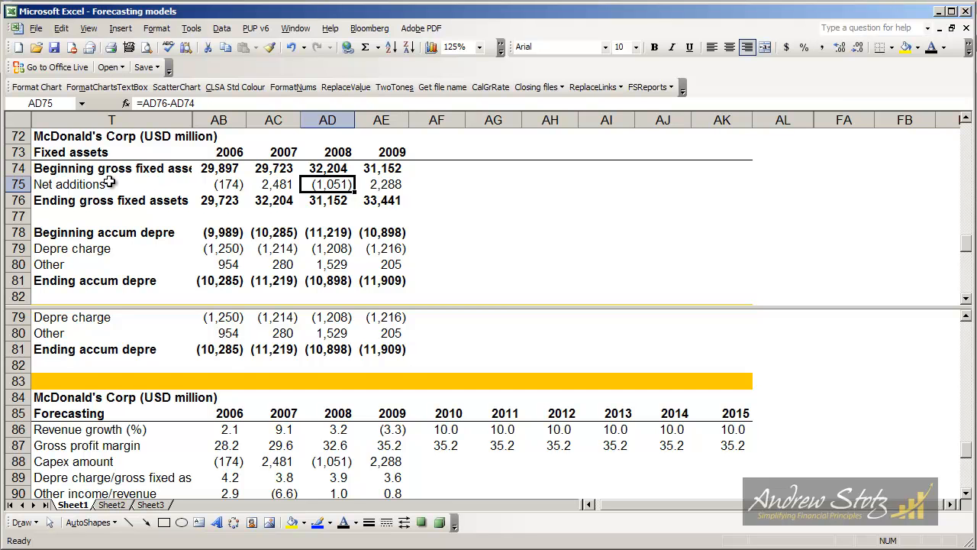
left_click(111, 183)
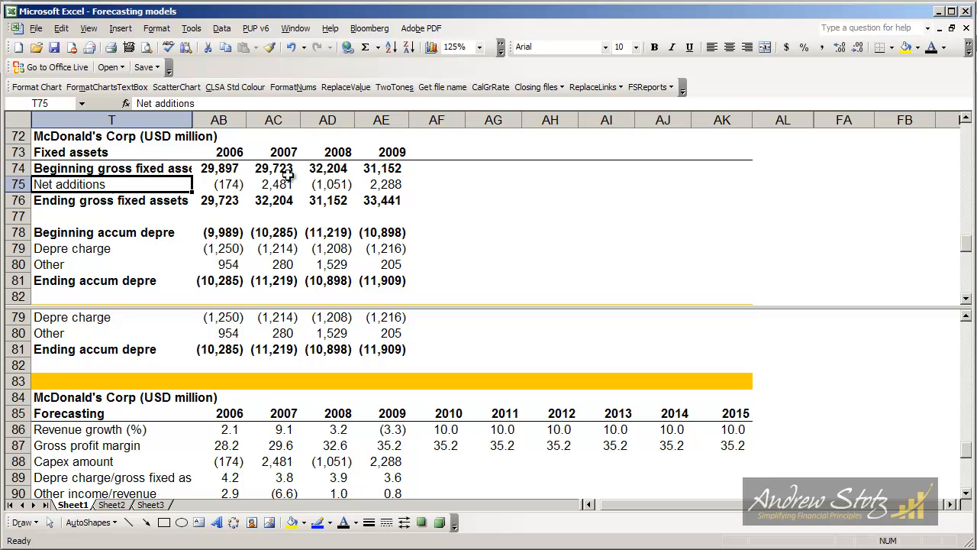
mouse_move(392, 168)
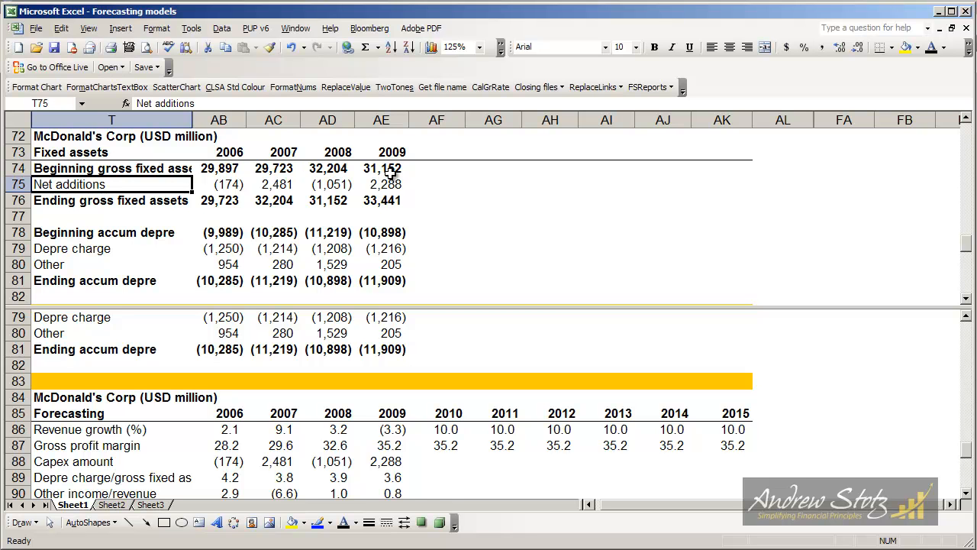
mouse_move(401, 467)
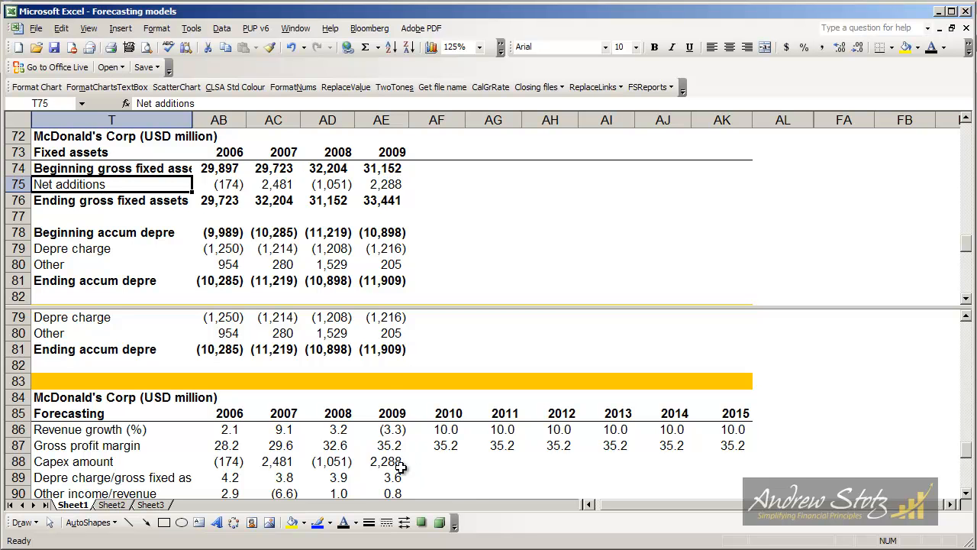
Make the 2010–2015 capex cells visible with automatic font color and enter 5,000.
left_click_drag(446, 445, 733, 461)
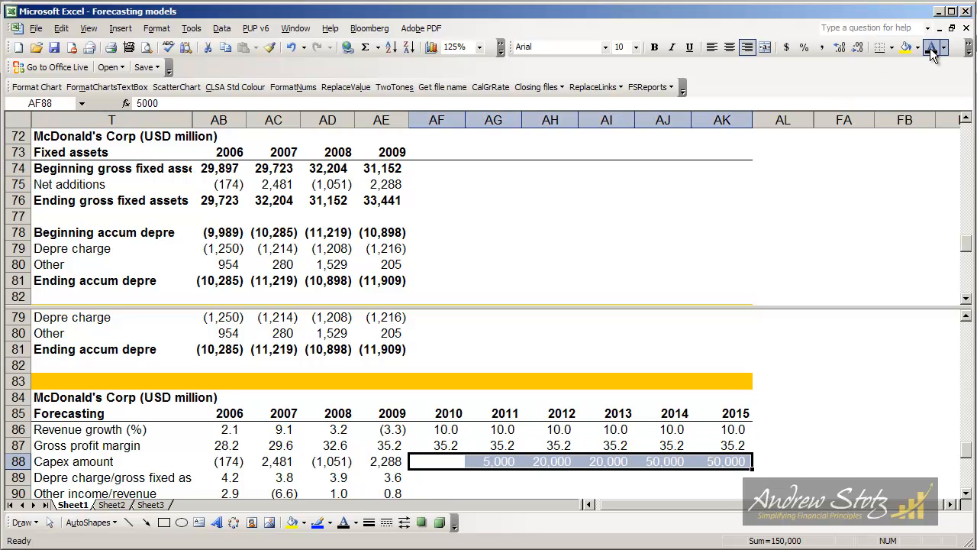
left_click(493, 461)
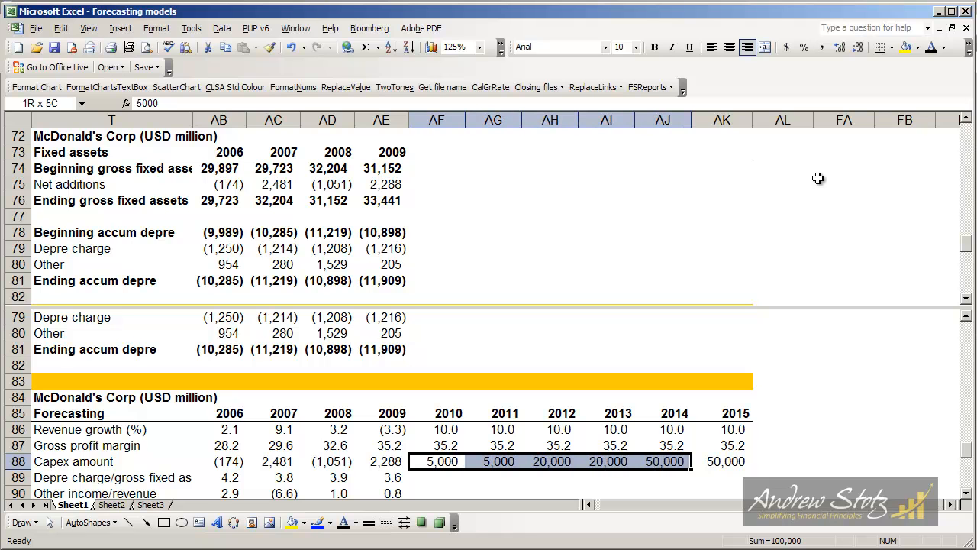
type("5")
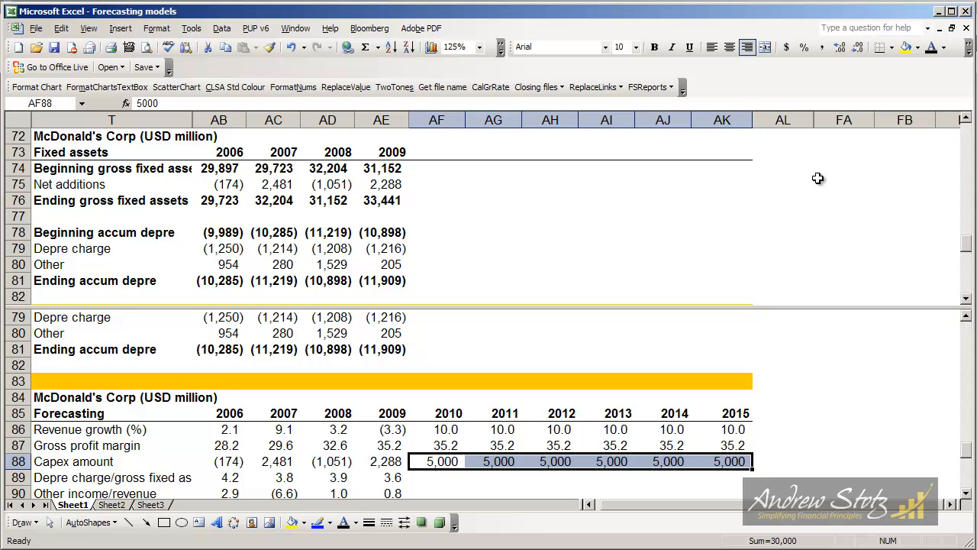
mouse_move(391, 160)
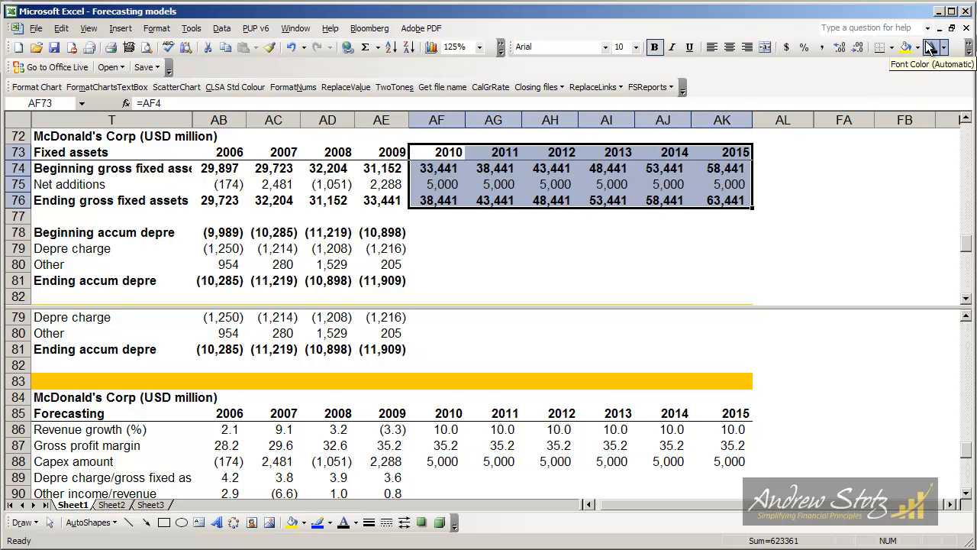
Link 2010 net additions to the capex forecast and verify the ending gross fixed assets sums.
left_click(437, 167)
type("=AF88")
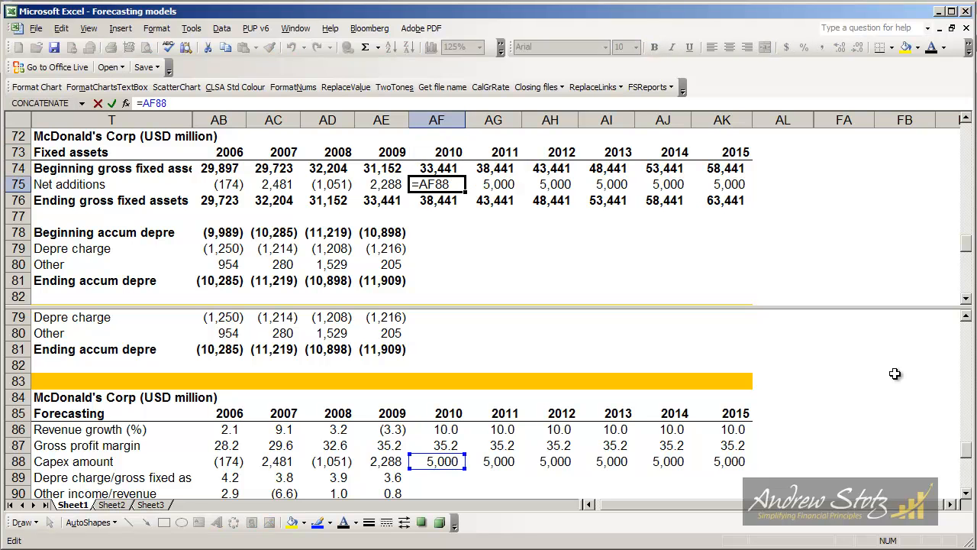
mouse_move(471, 383)
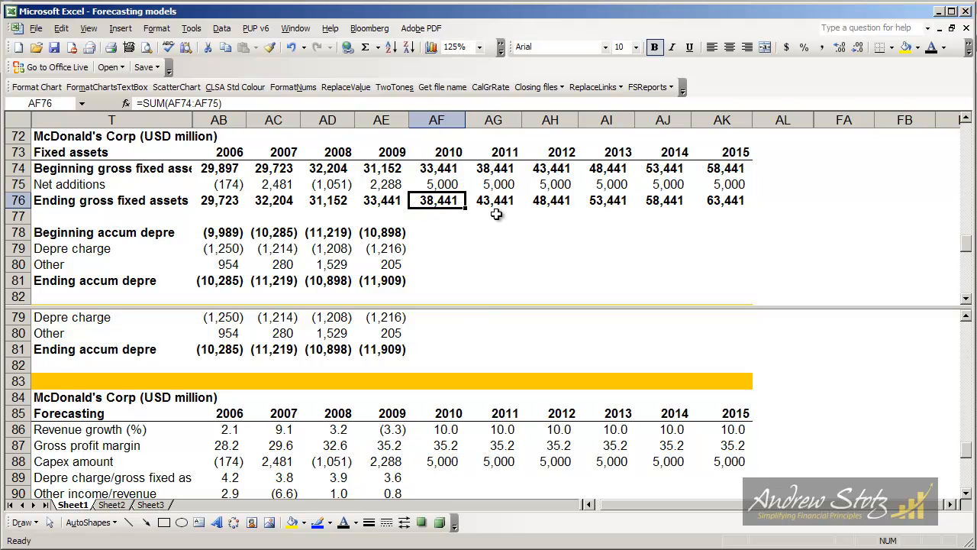
left_click(606, 200)
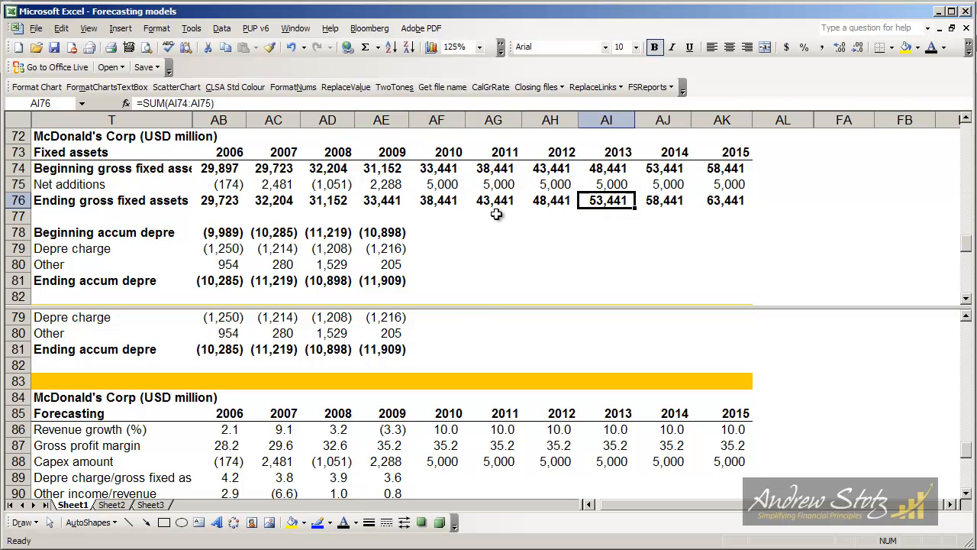
left_click(663, 200)
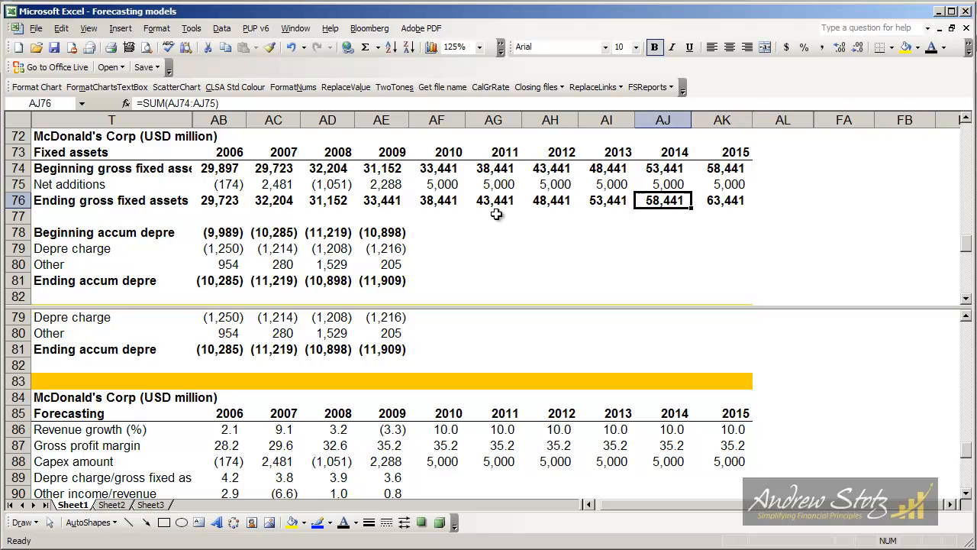
left_click(436, 184)
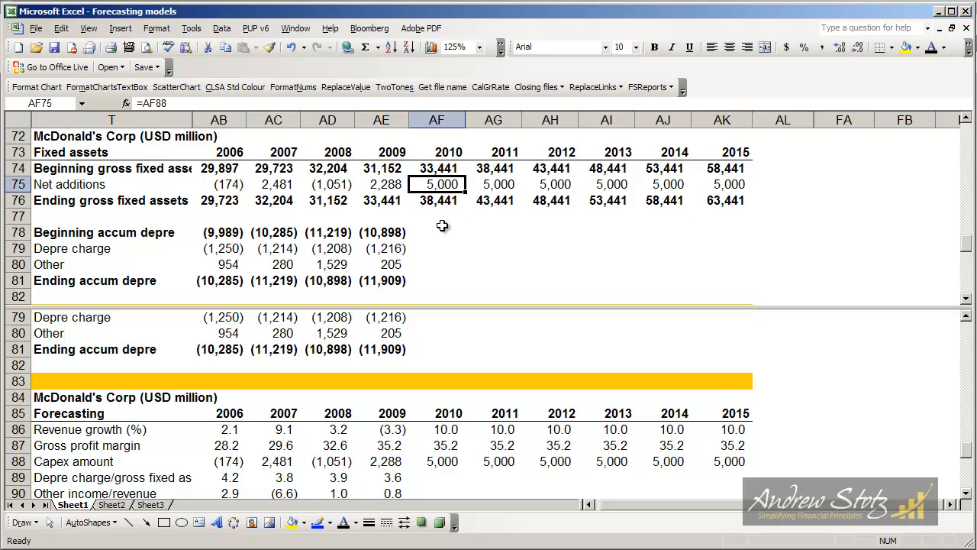
mouse_move(432, 233)
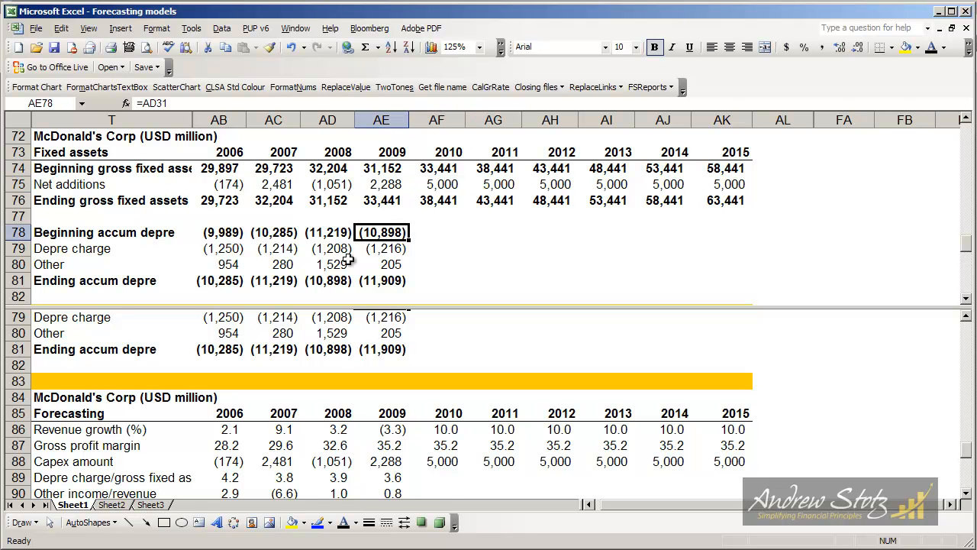
Review the 2009 accumulated depreciation formulas, then select the 2010 beginning balance cell.
left_click(328, 280)
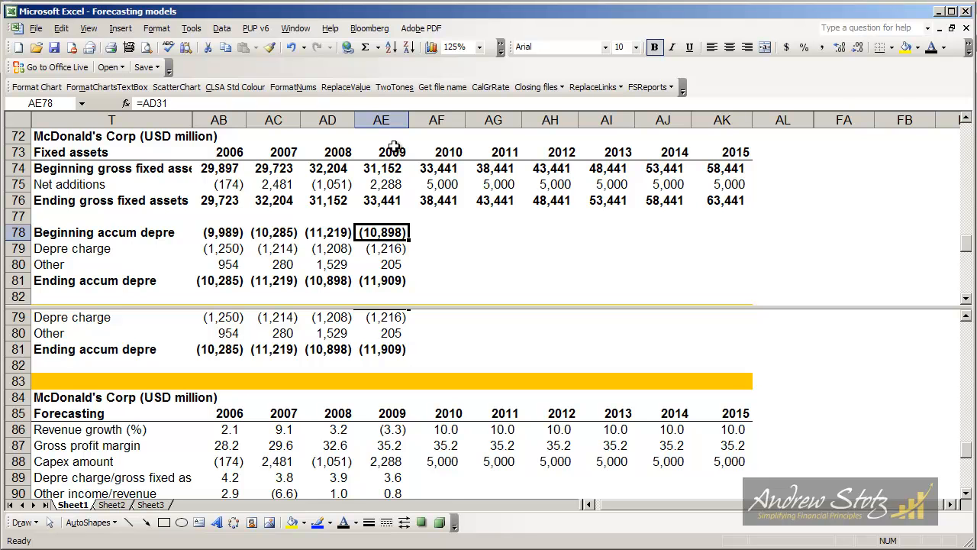
left_click(72, 248)
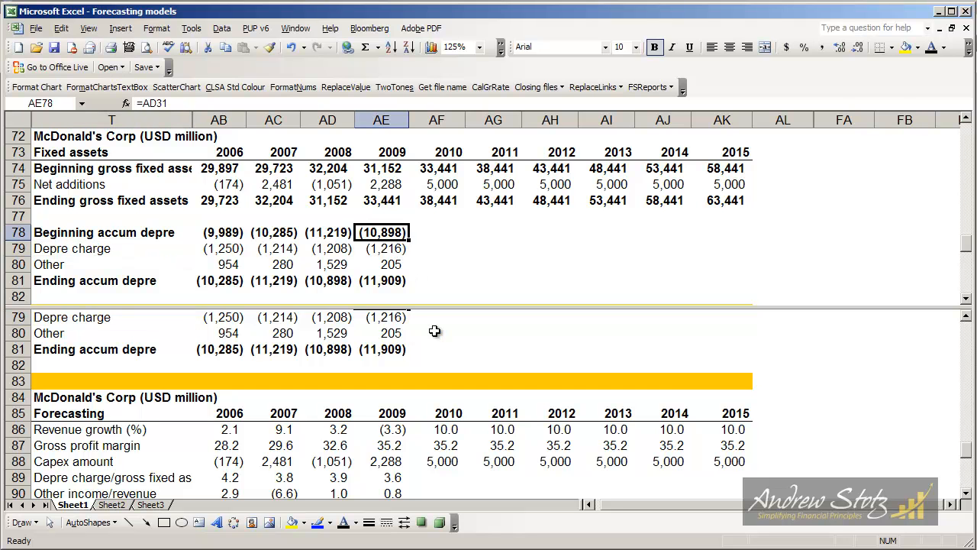
left_click(390, 333)
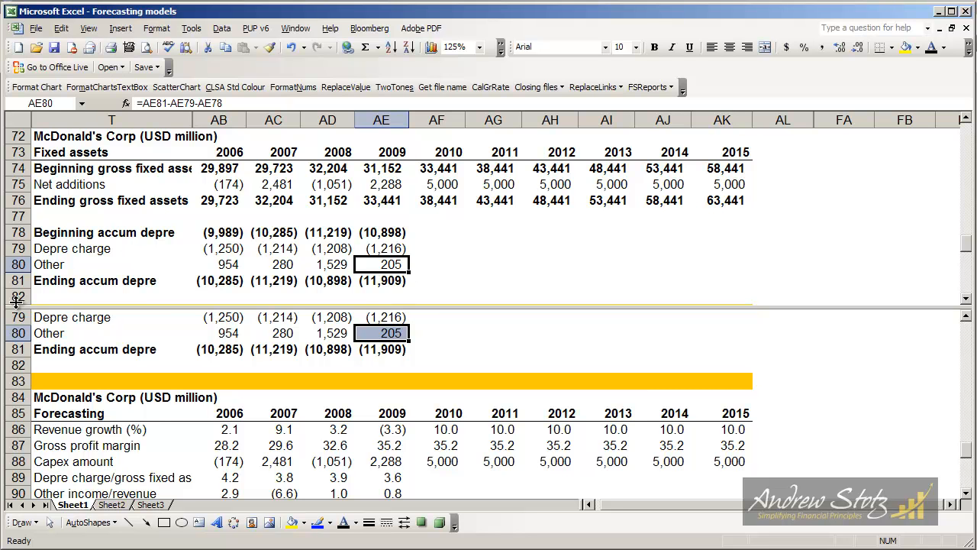
mouse_move(137, 289)
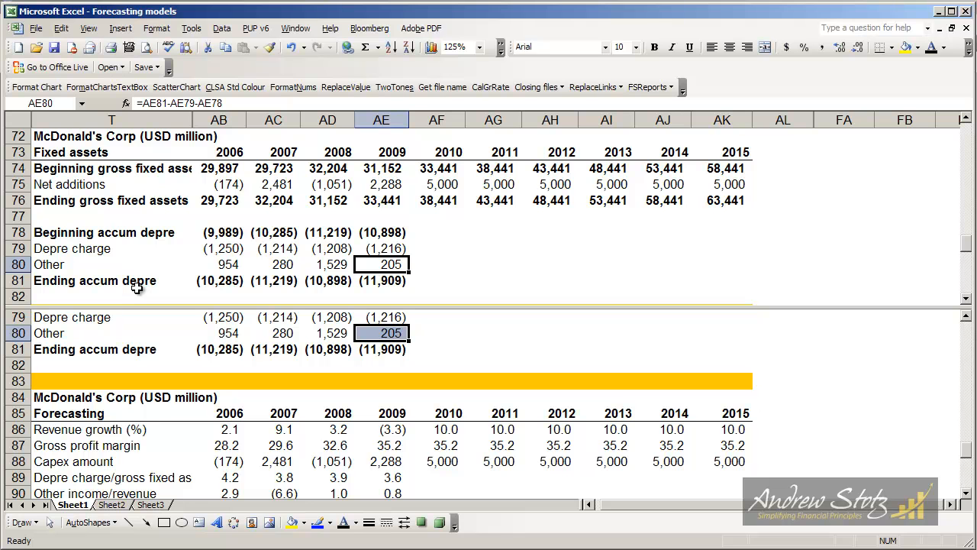
mouse_move(263, 248)
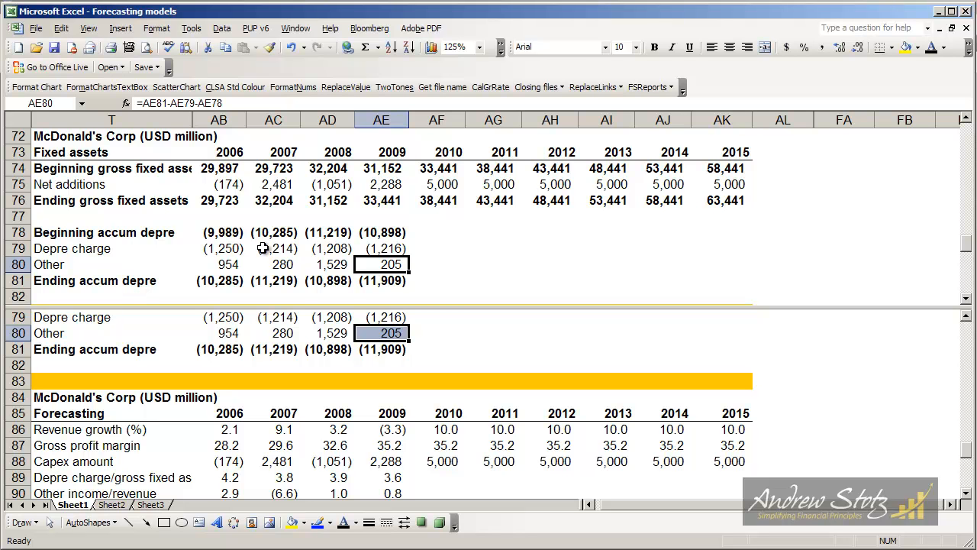
mouse_move(119, 268)
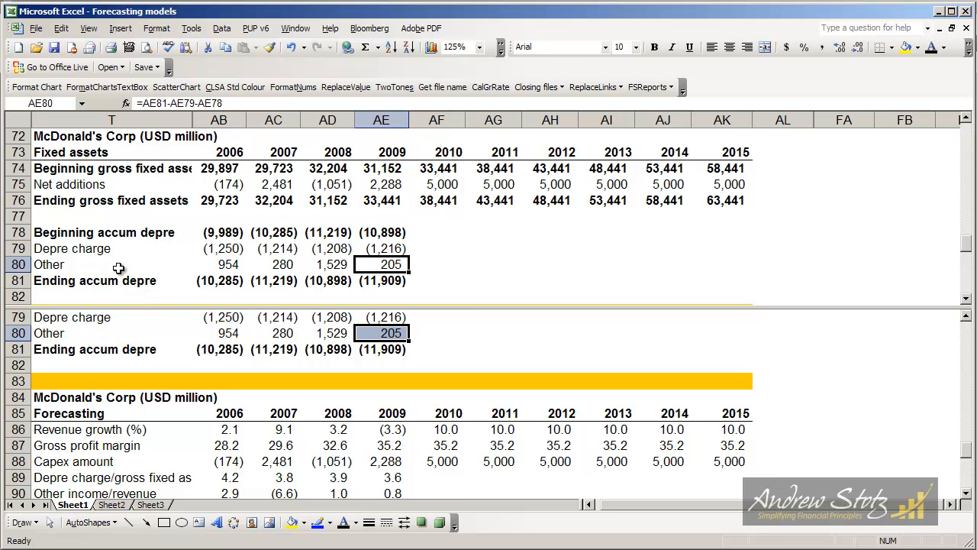
mouse_move(340, 296)
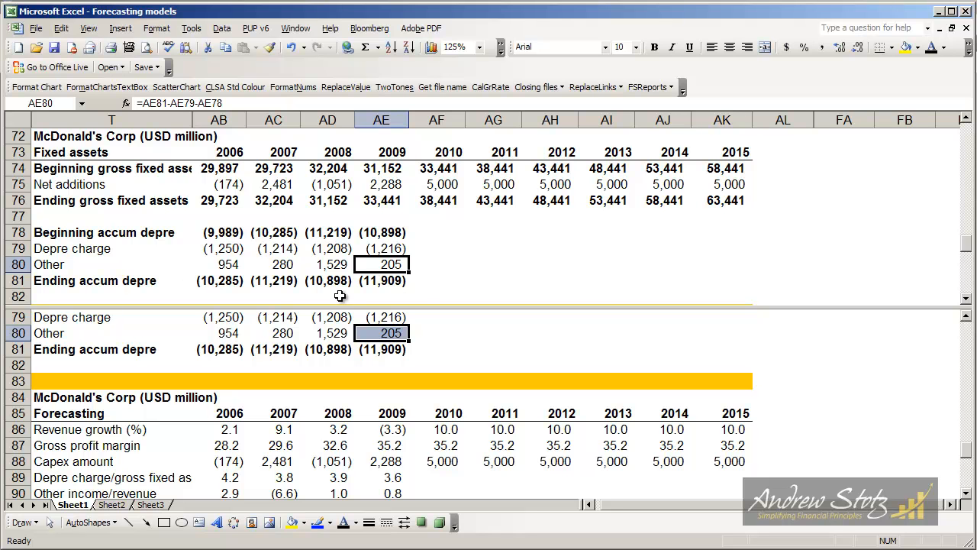
left_click(381, 280)
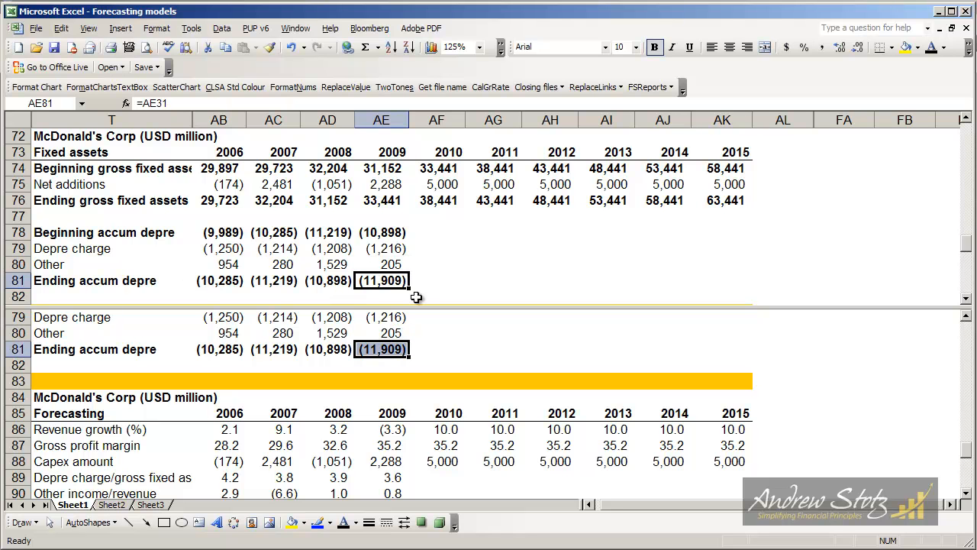
left_click(435, 232)
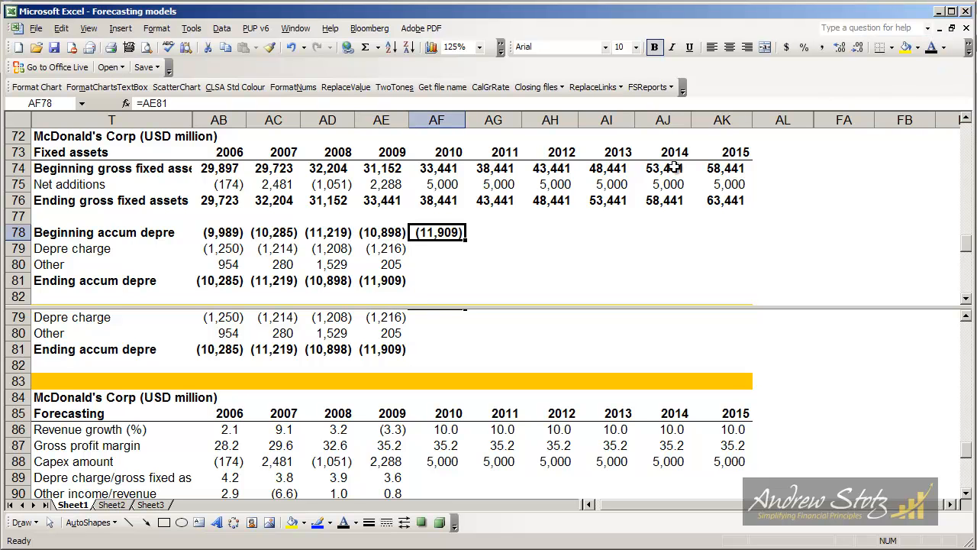
mouse_move(504, 271)
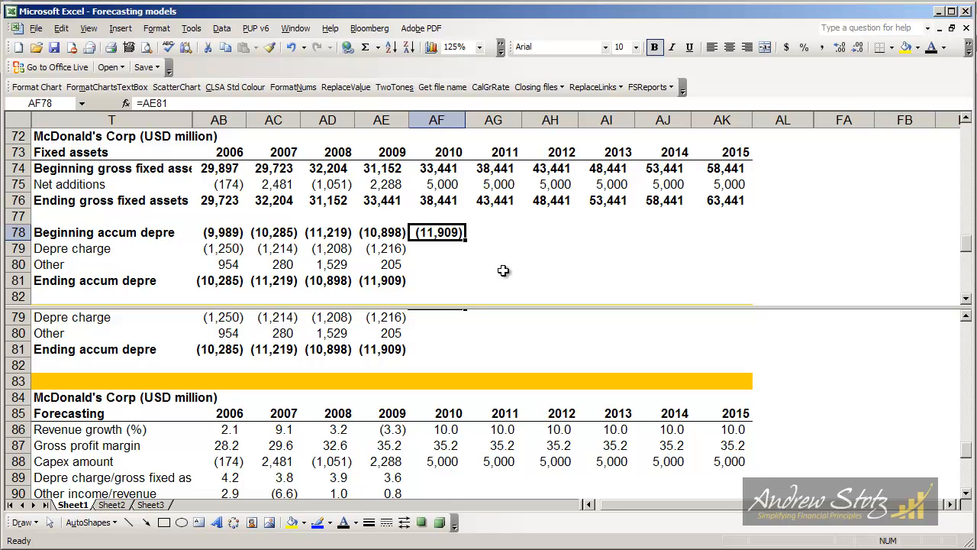
mouse_move(498, 274)
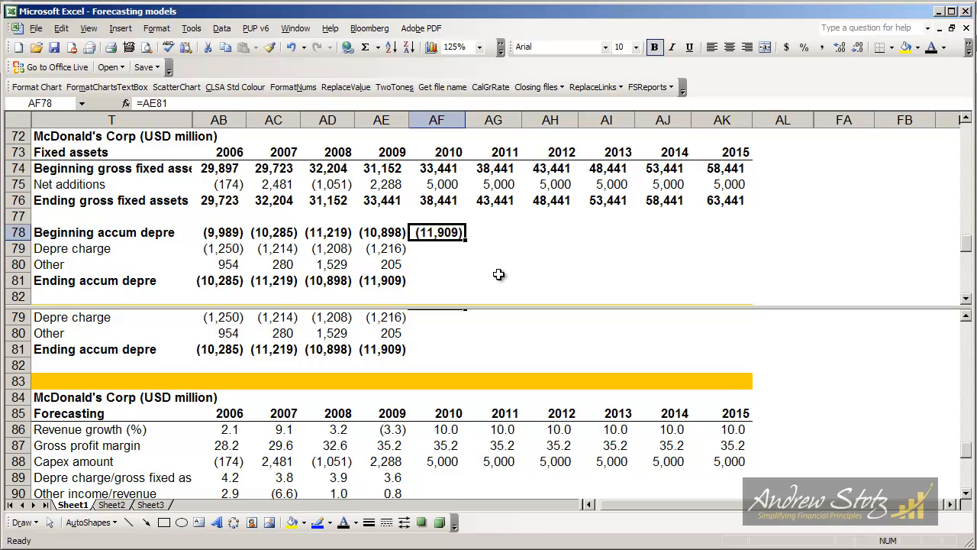
mouse_move(385, 480)
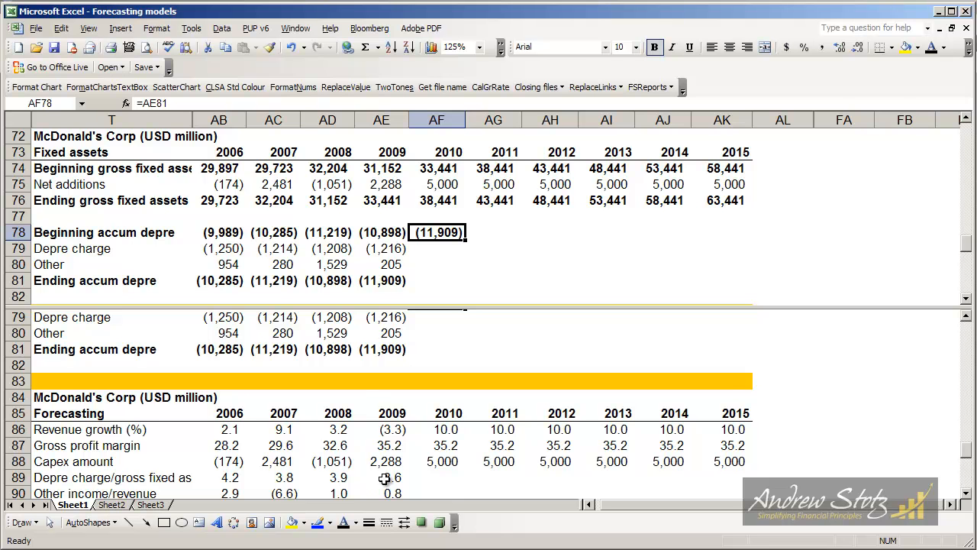
Inspect the 2009 depreciation-to-gross-fixed-assets ratio formula behind the 3.6 value.
left_click(392, 477)
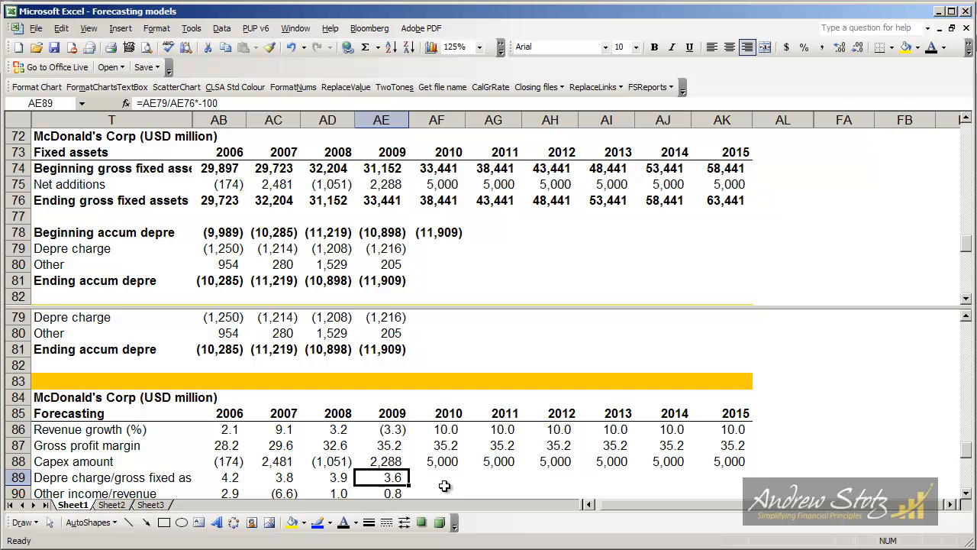
double_click(381, 477)
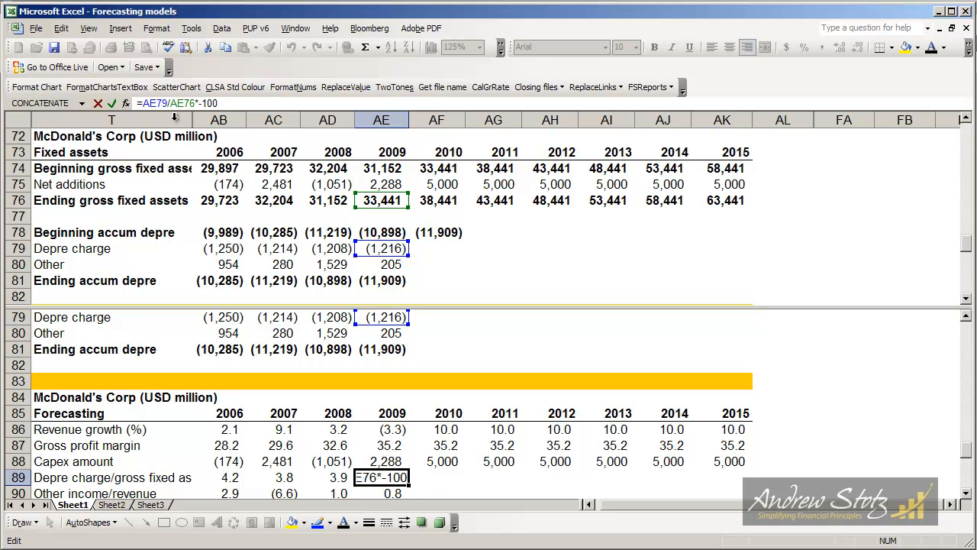
mouse_move(63, 246)
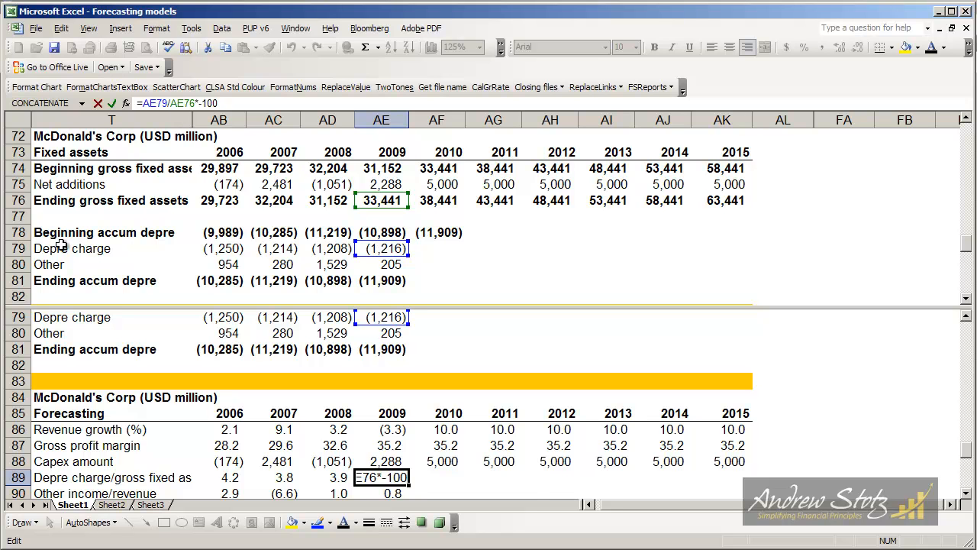
mouse_move(216, 116)
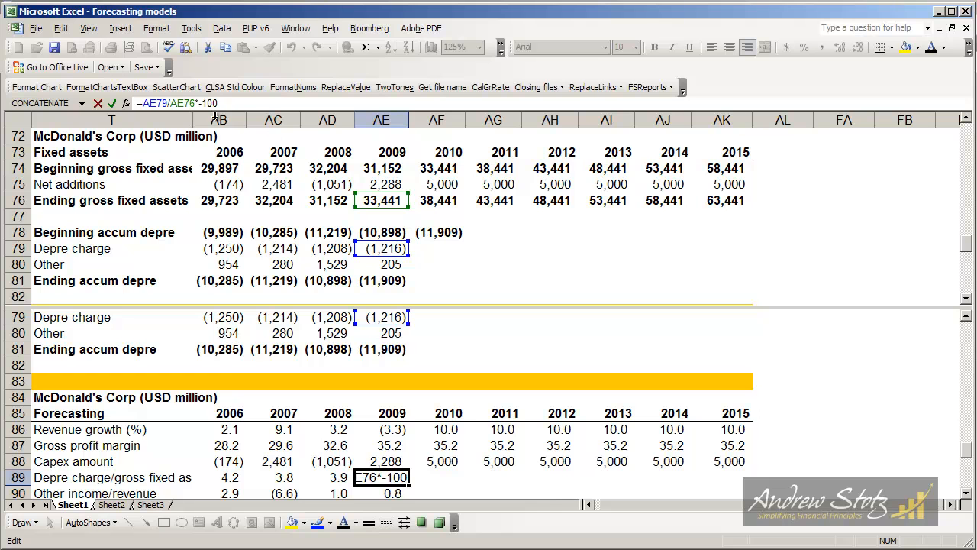
mouse_move(384, 200)
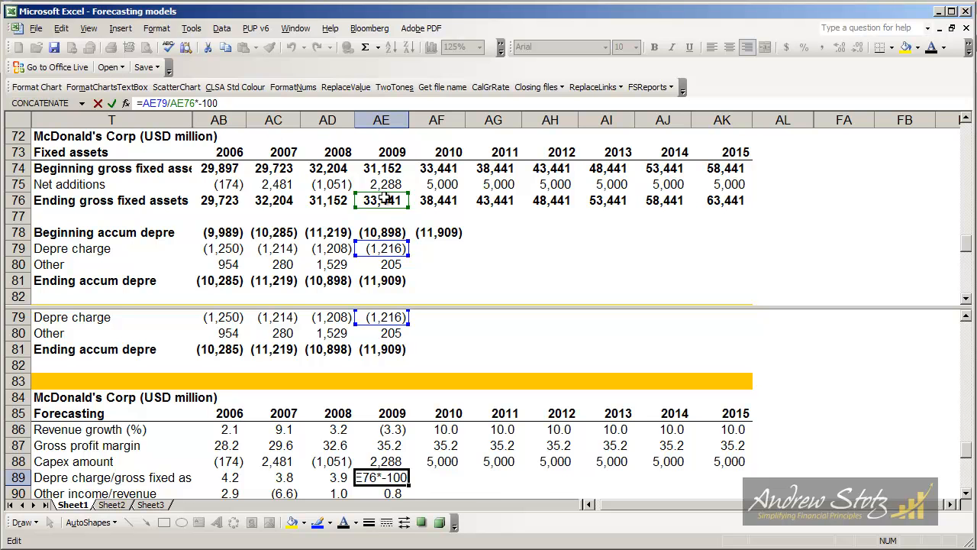
mouse_move(408, 147)
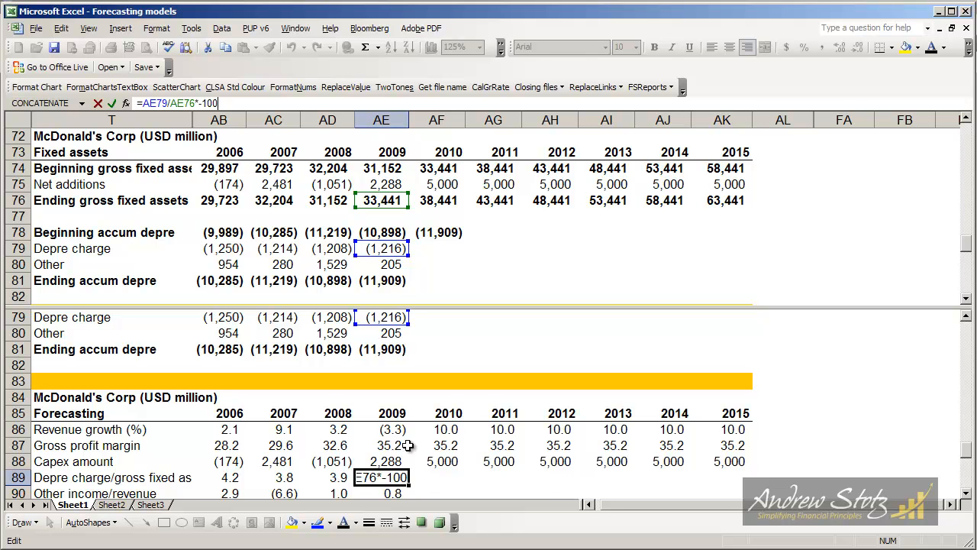
mouse_move(424, 294)
type("=AF89/-100*AF76")
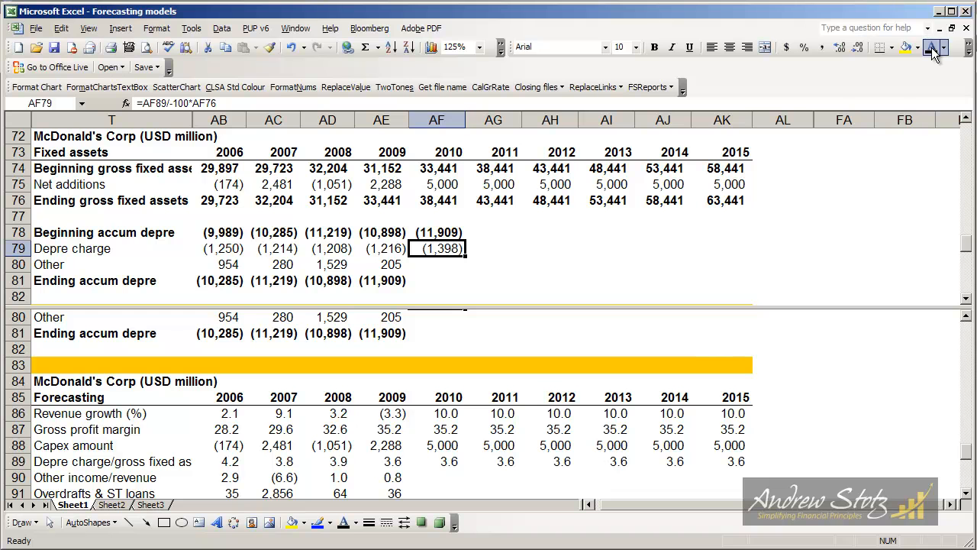
Fill the 2010 accumulated depreciation formulas out to 2015, ending at (23,025).
left_click(437, 264)
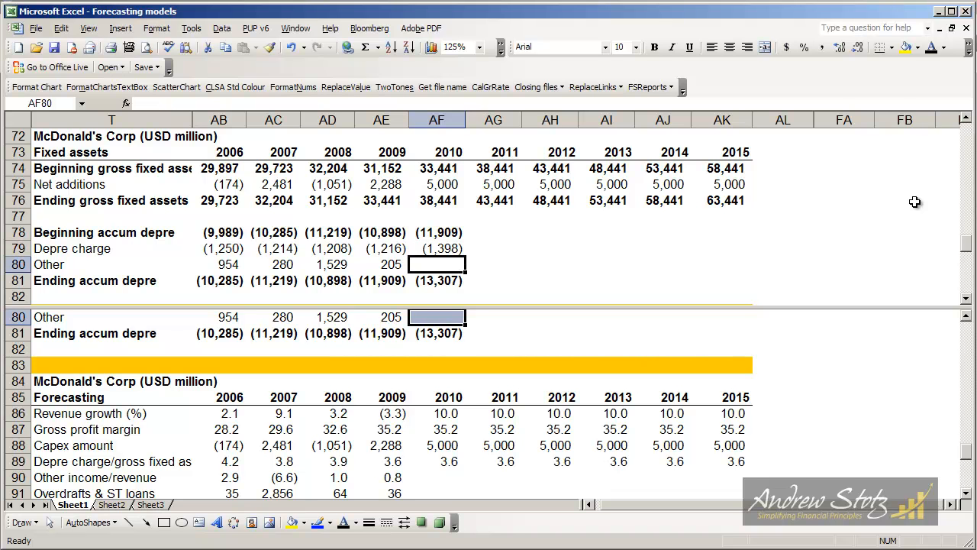
left_click(436, 232)
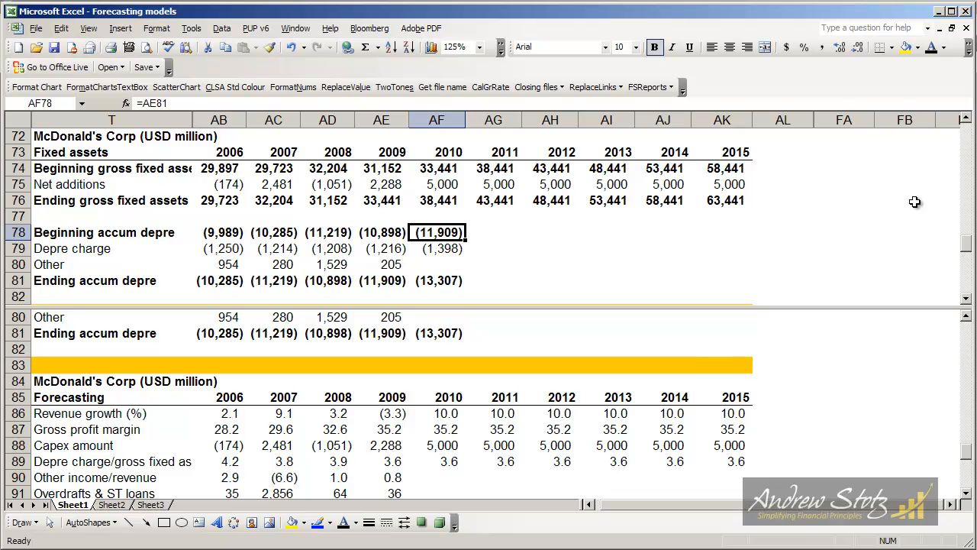
left_click_drag(437, 232, 437, 280)
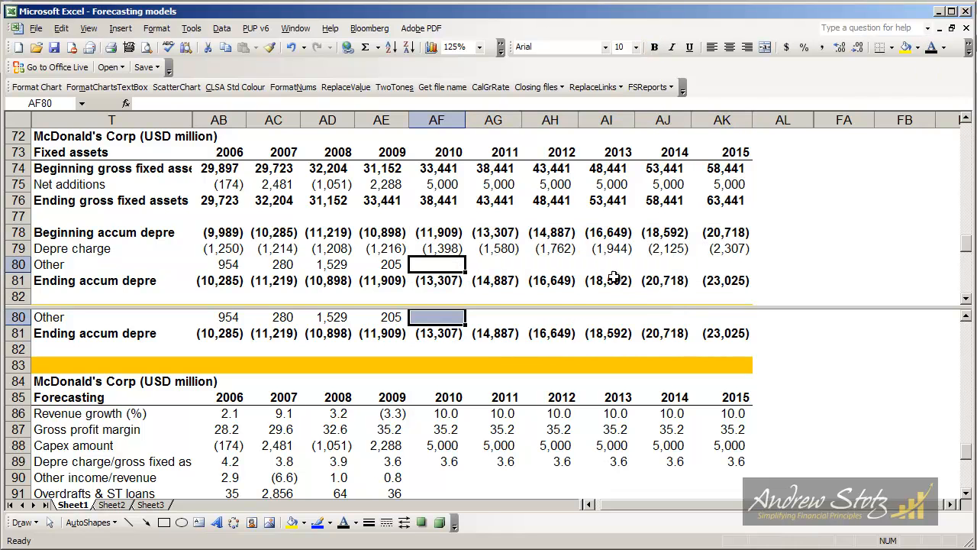
mouse_move(632, 260)
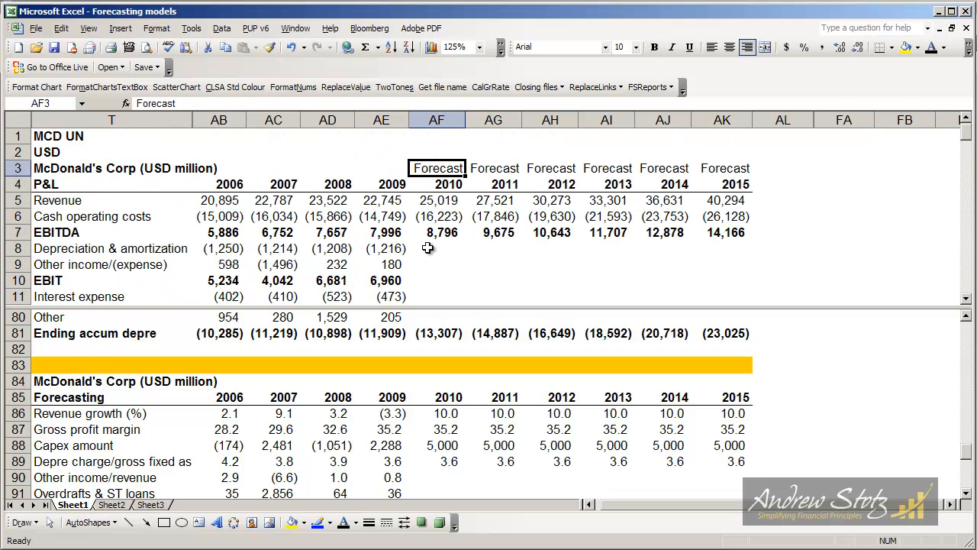
Link 2010 depreciation & amortization in AF8 to the (1,398) schedule charge and check it.
left_click(436, 248)
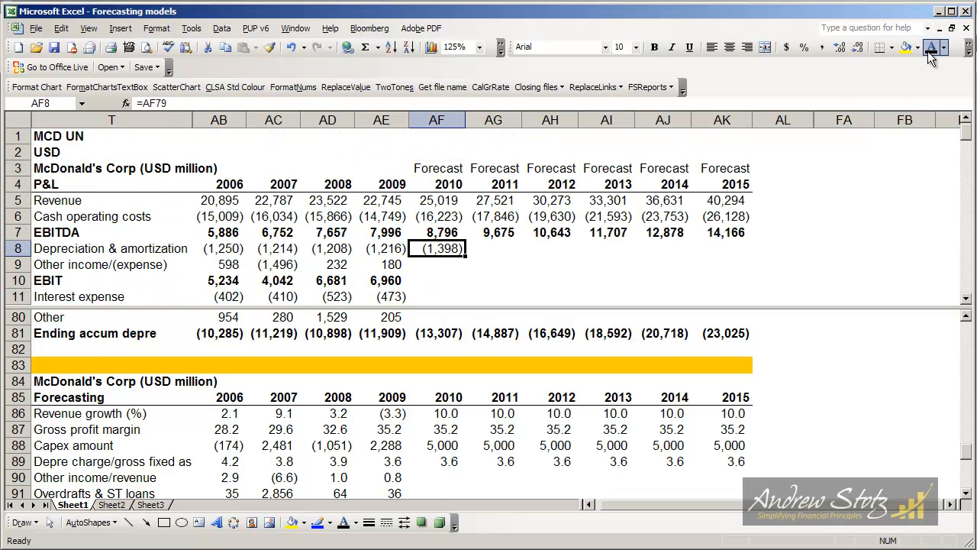
double_click(436, 248)
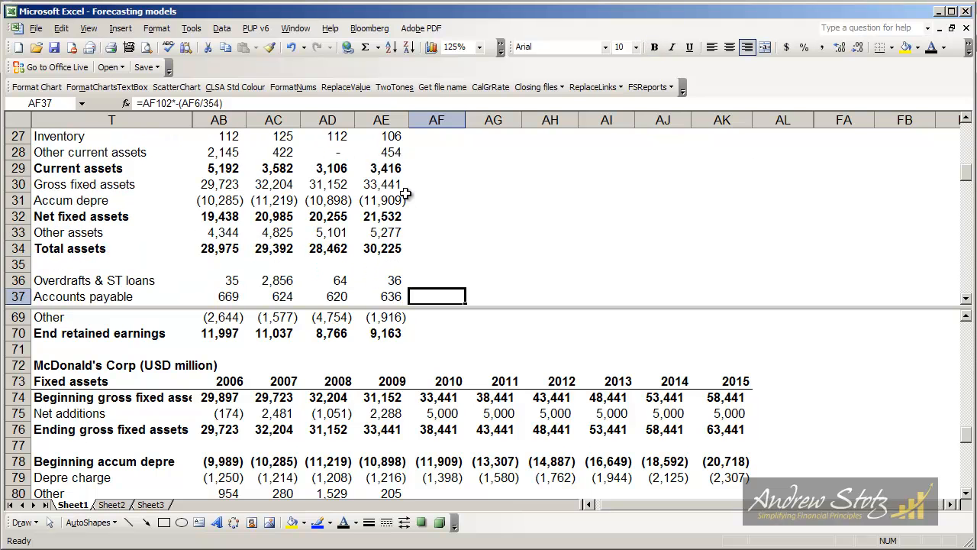
left_click(437, 184)
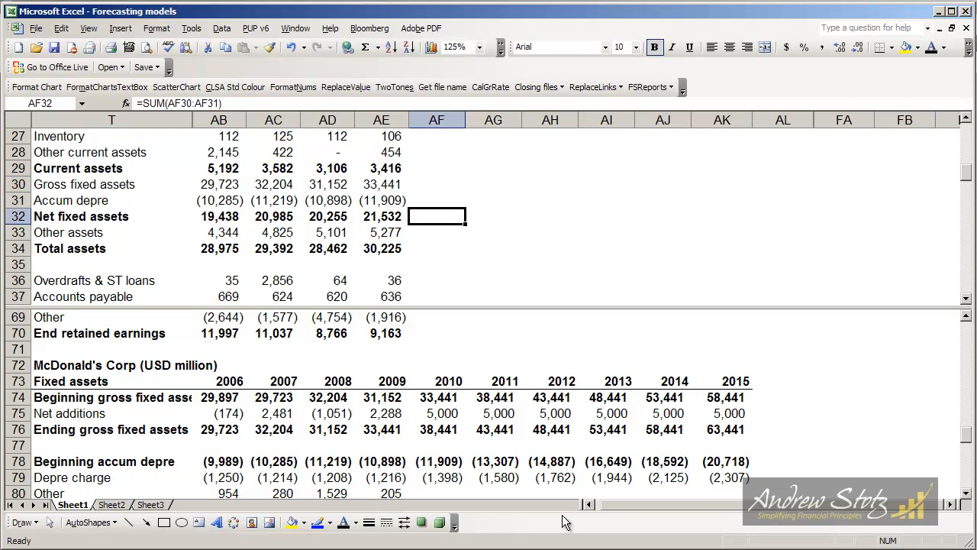
scroll("down", 3)
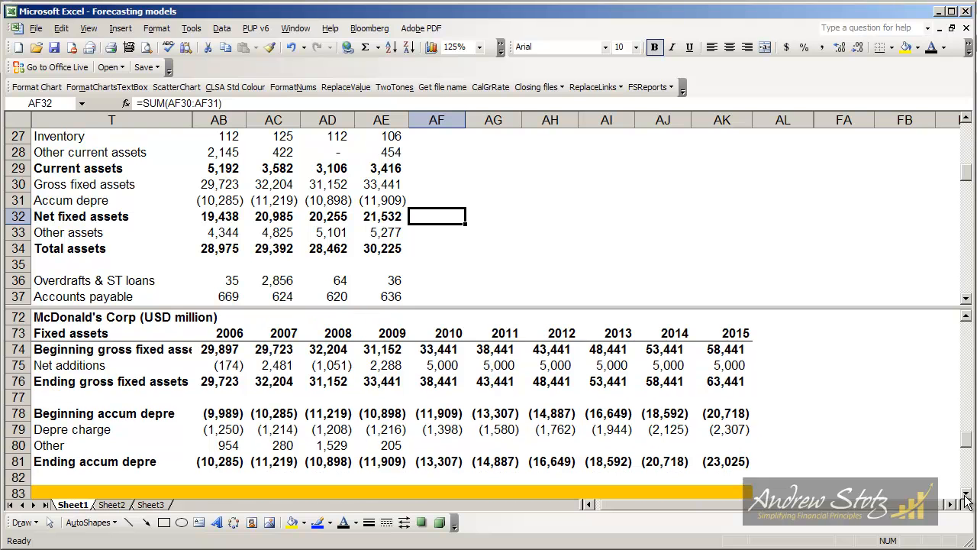